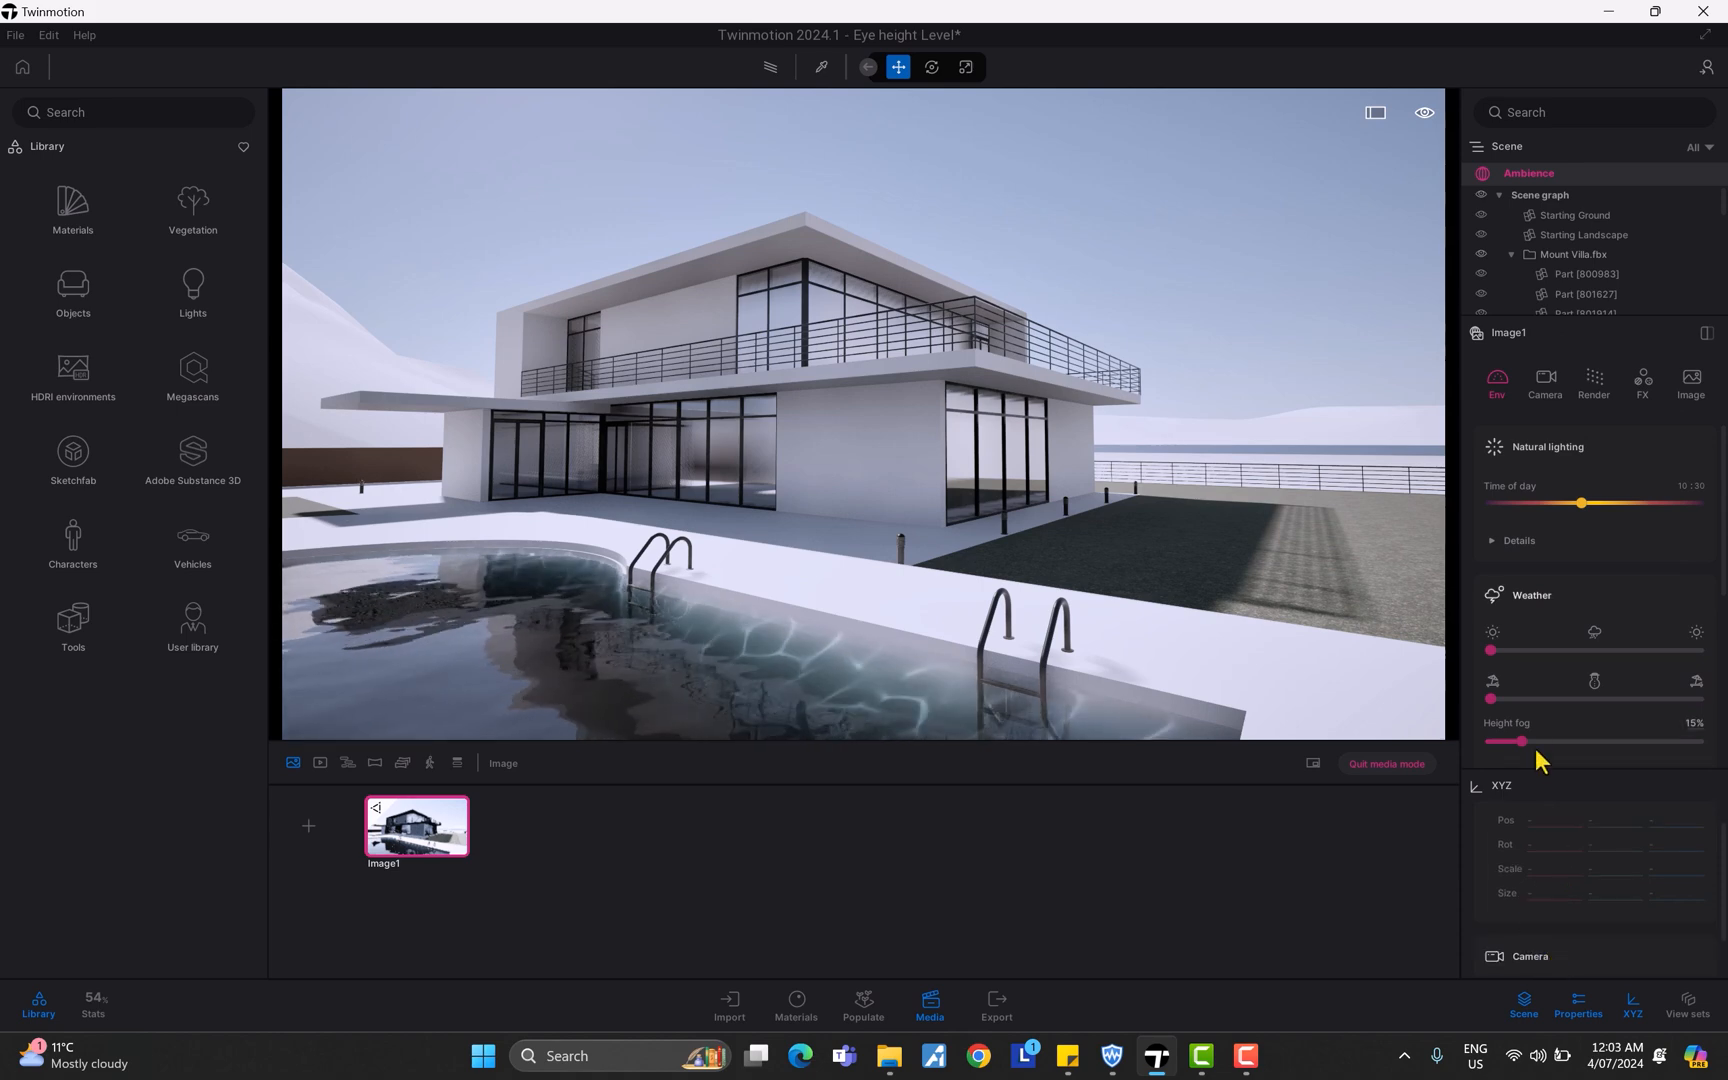
Scroll to the Camera section to confirm the 1.75m height, then open the Edit menu
scroll(down, 3)
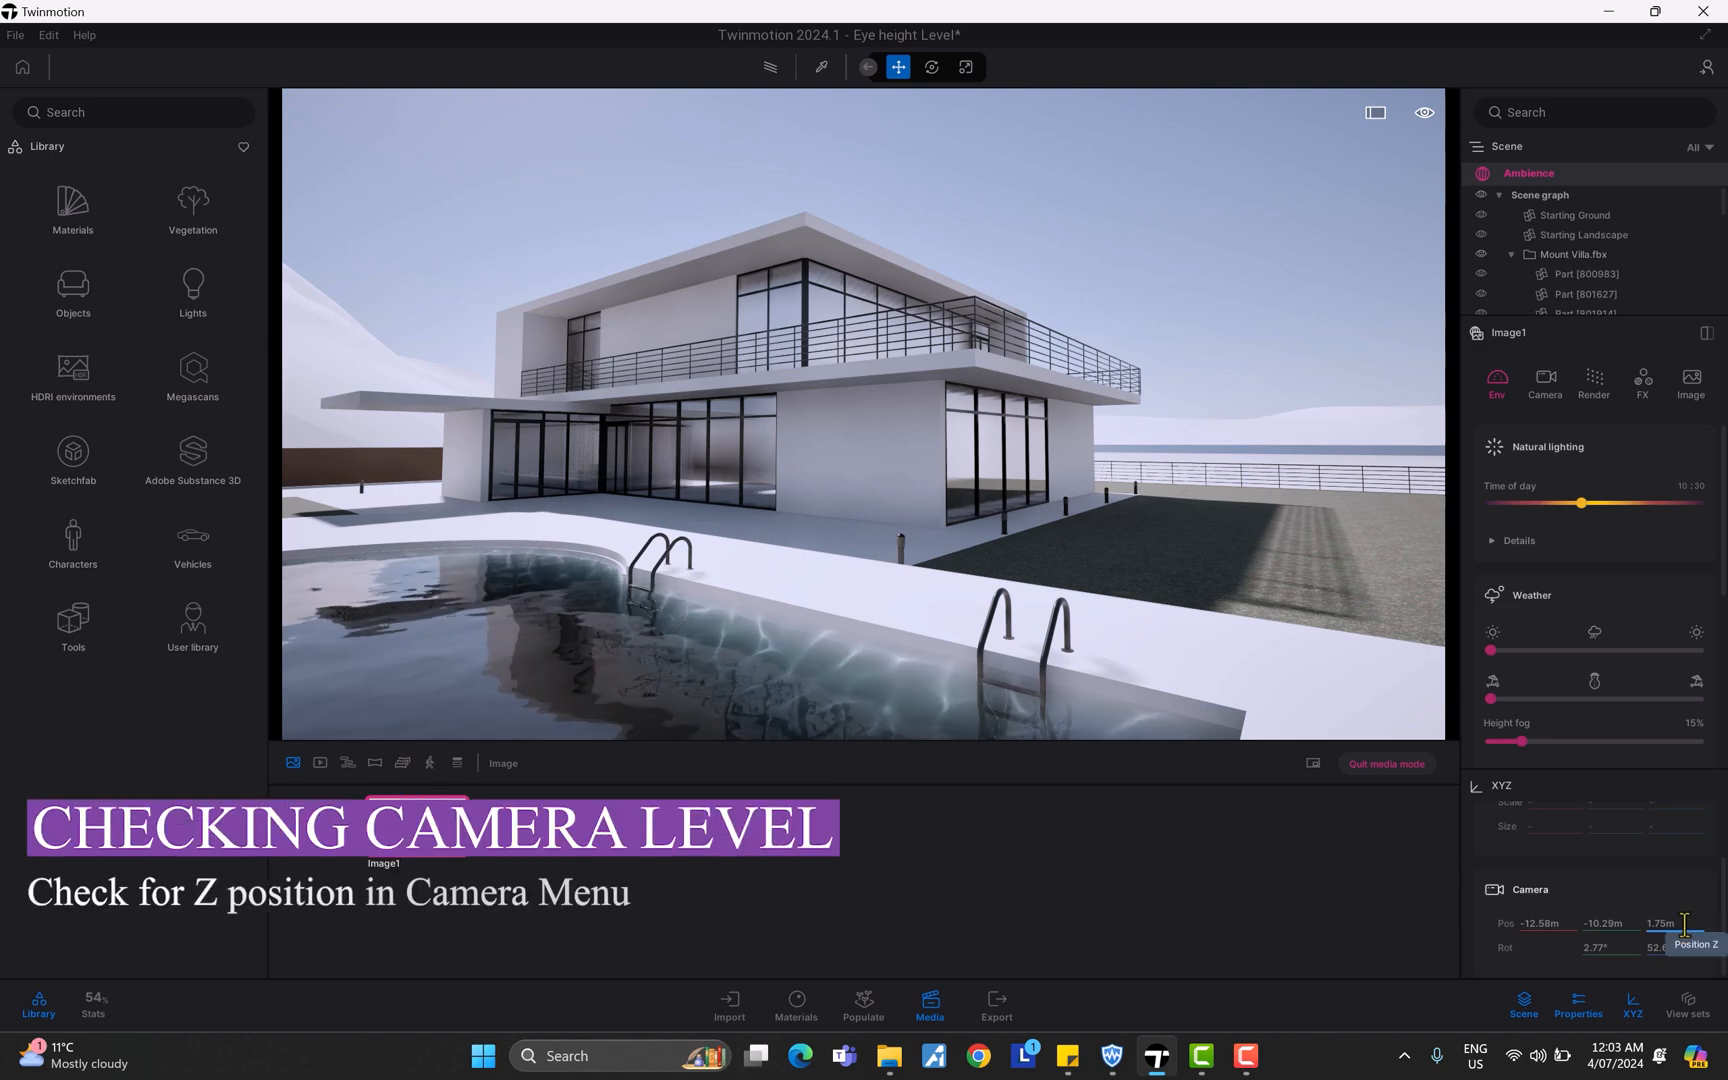
click(47, 36)
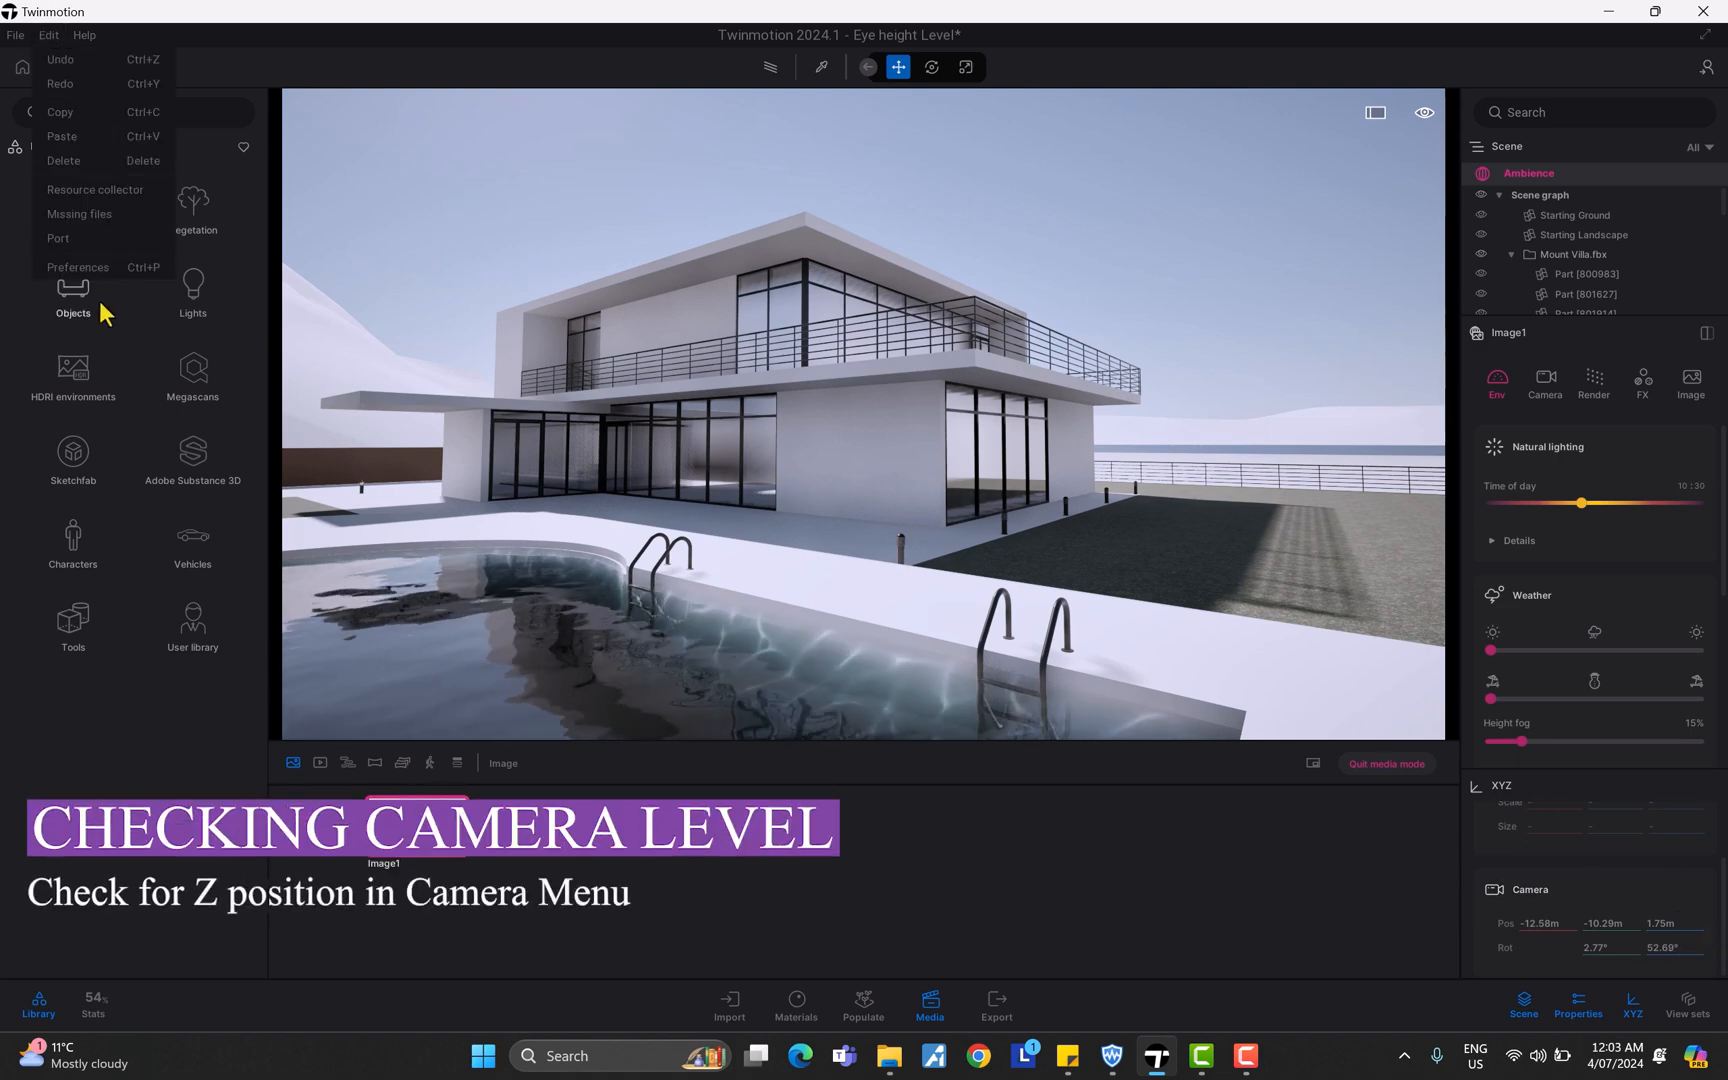
Change the Preferences unit system to feet so the camera height reads 5.75ft
click(77, 267)
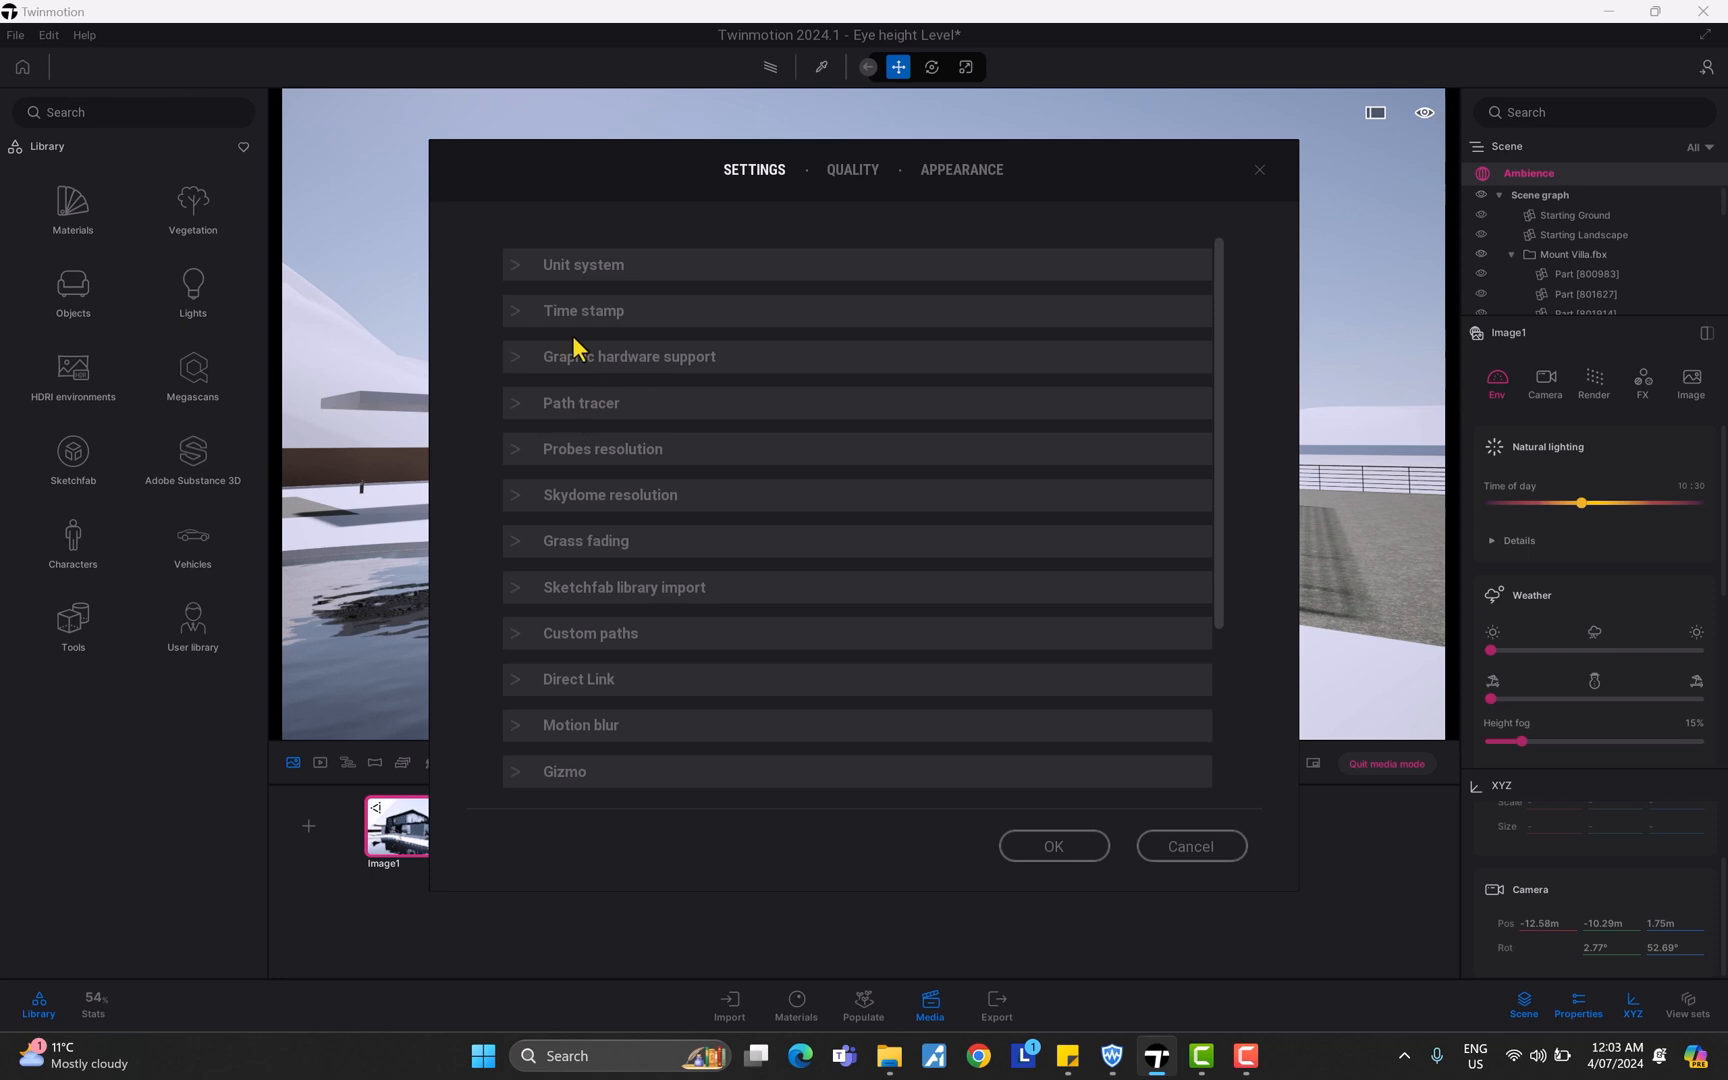
click(583, 264)
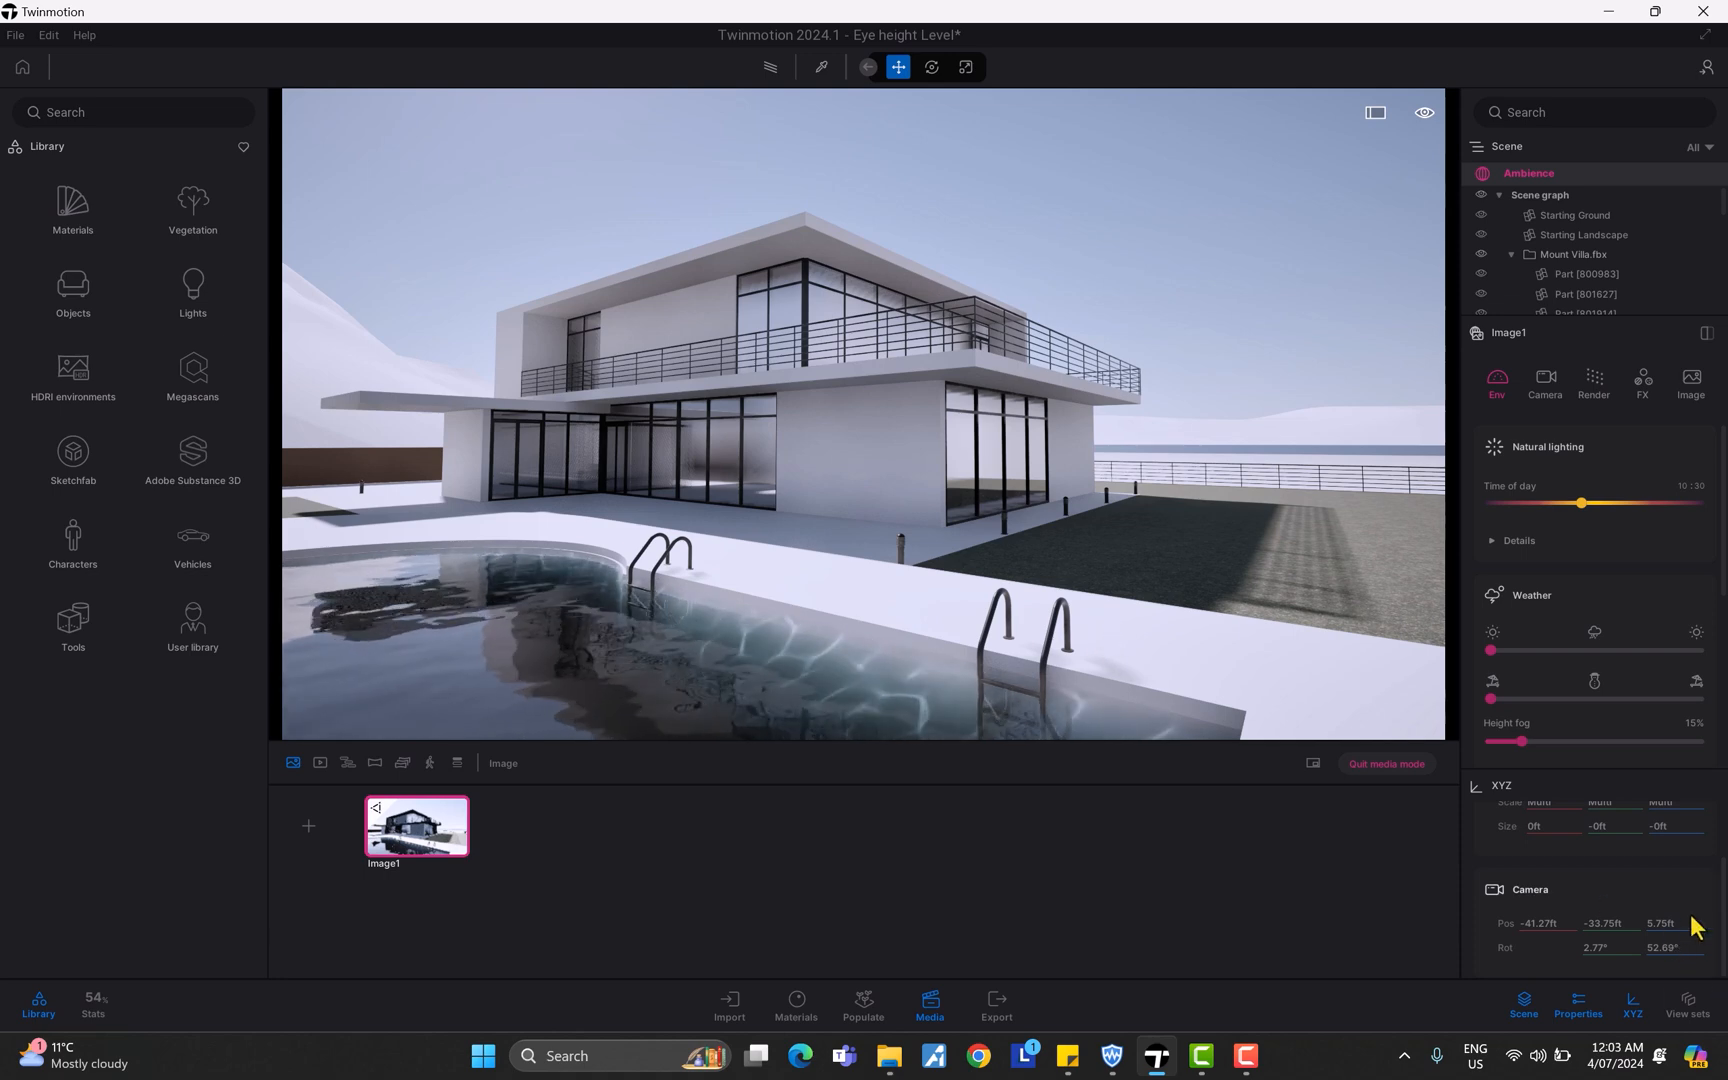
mouse_move(1136, 604)
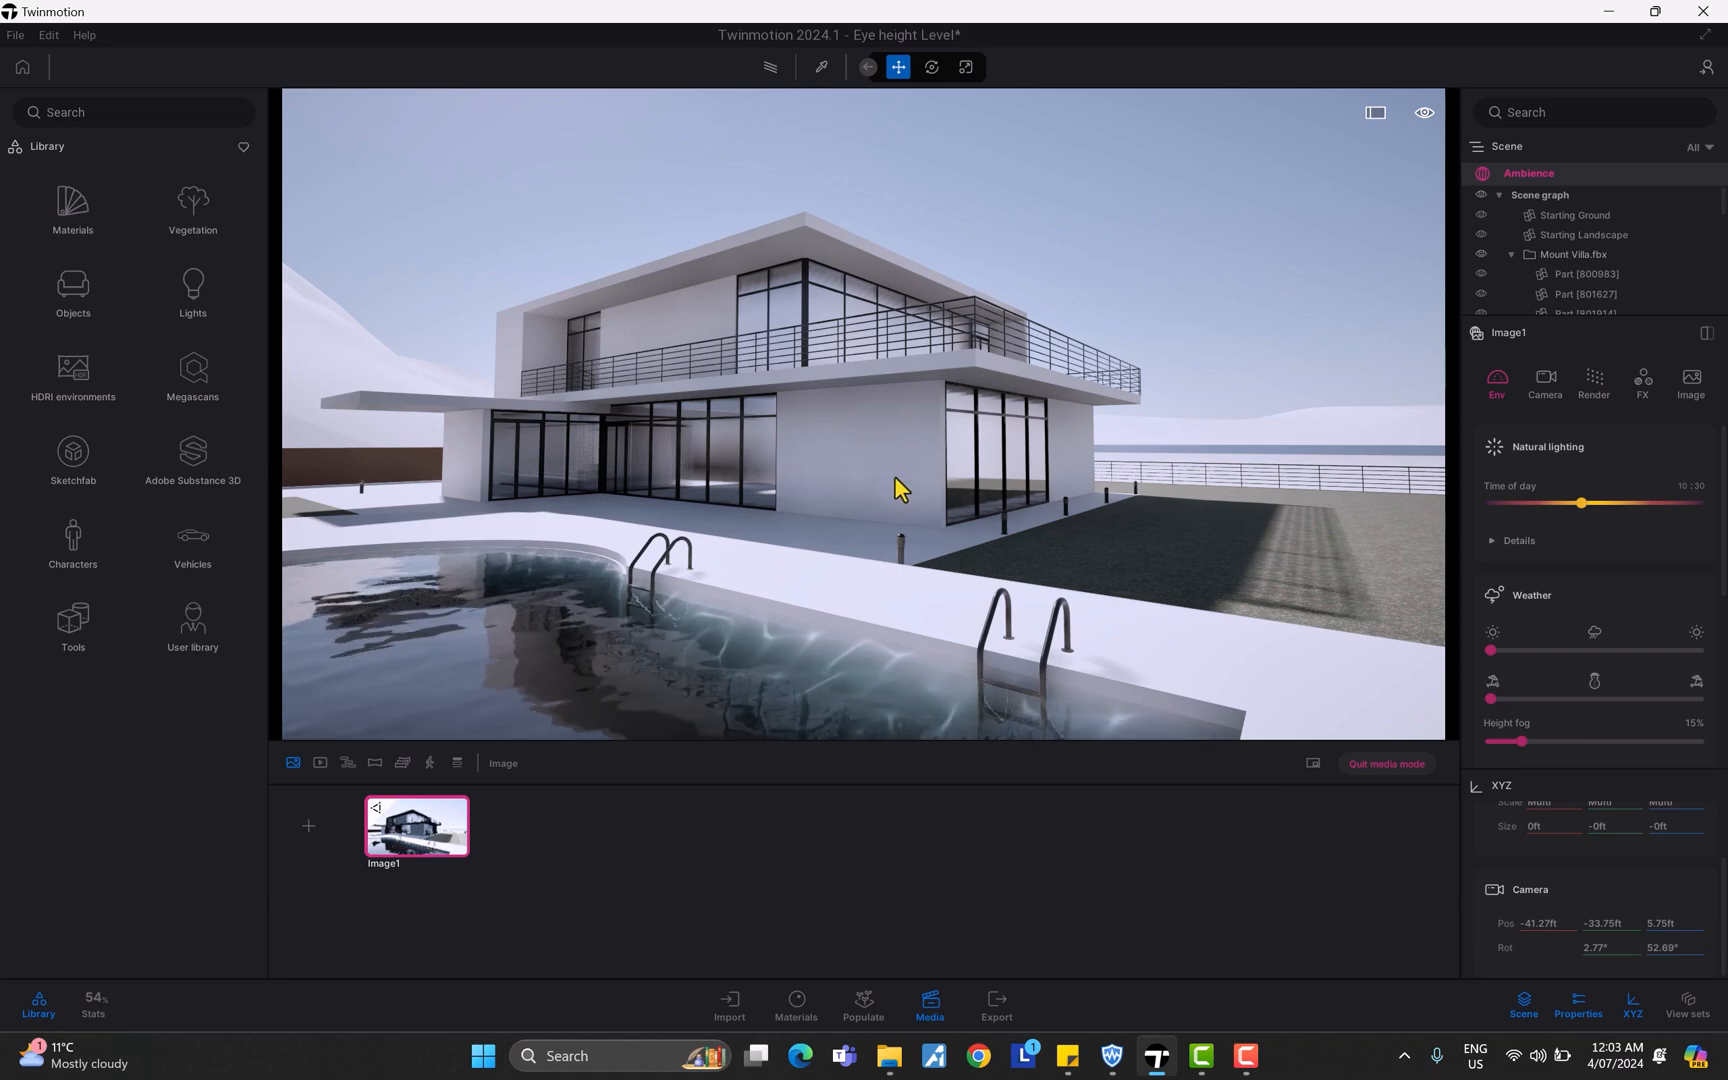
mouse_move(974, 533)
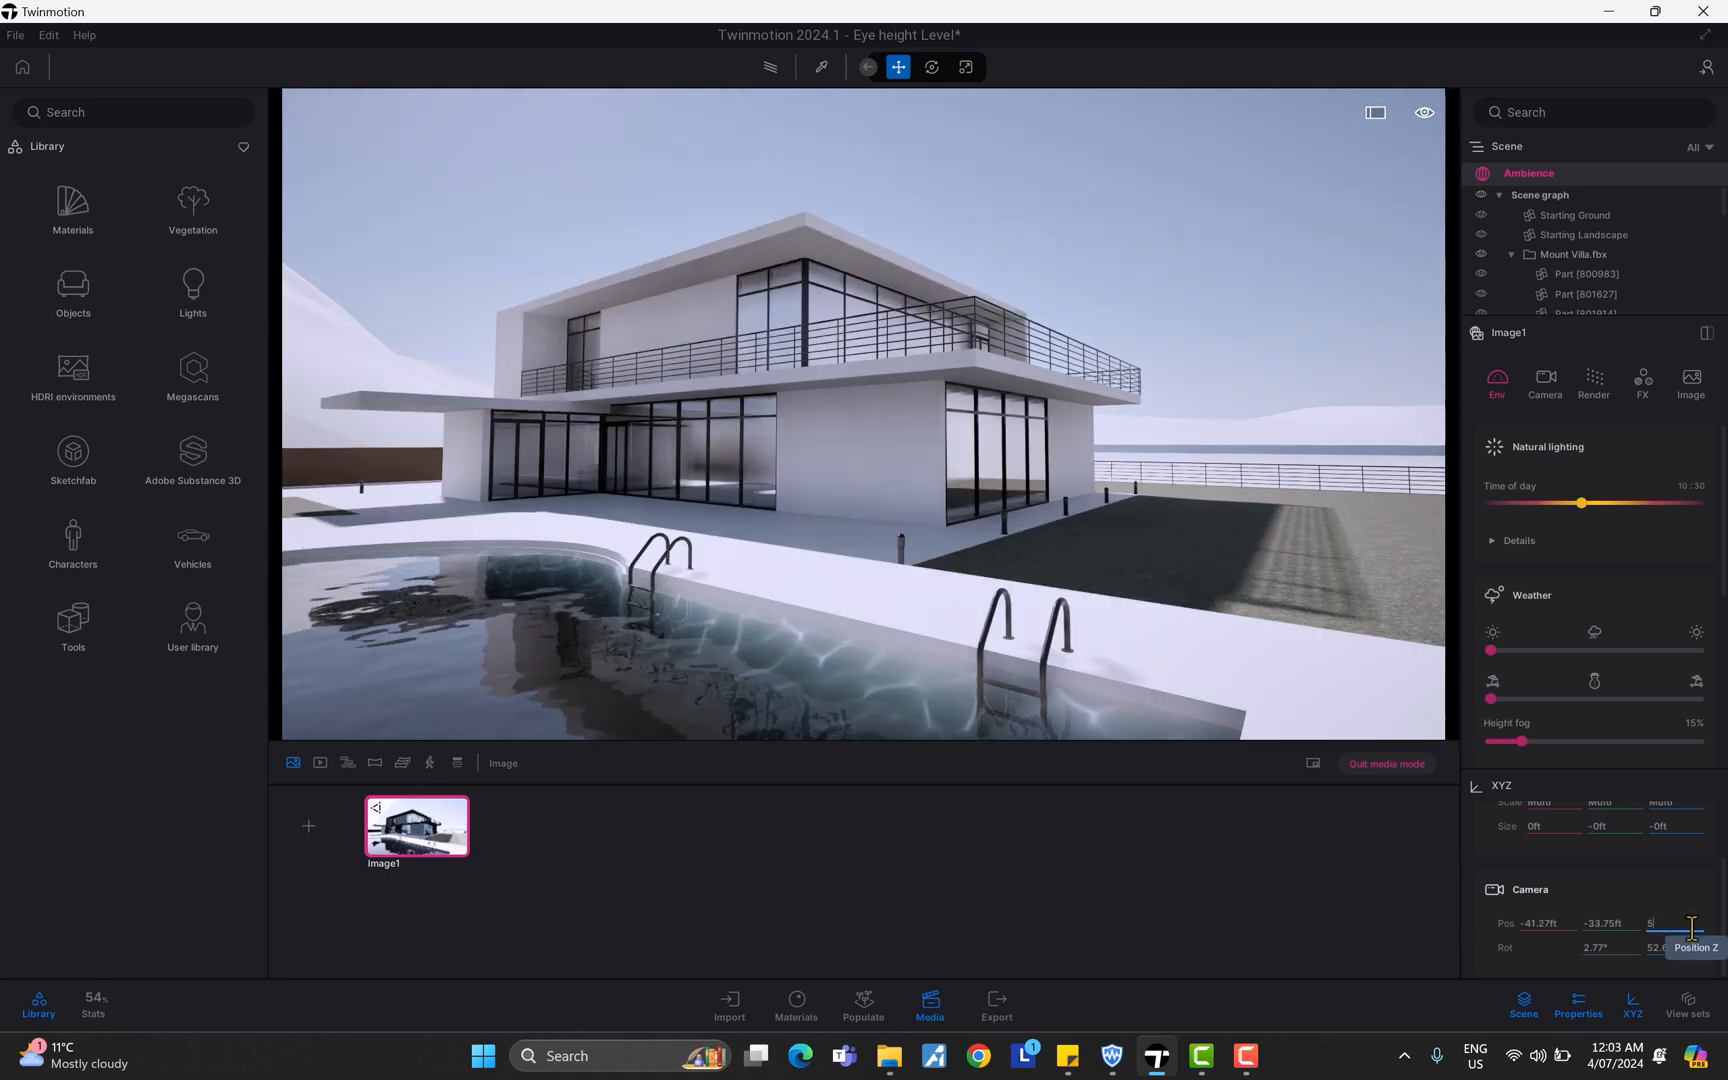
Set the pool view camera Position Z to 5.5ft
text(5.5)
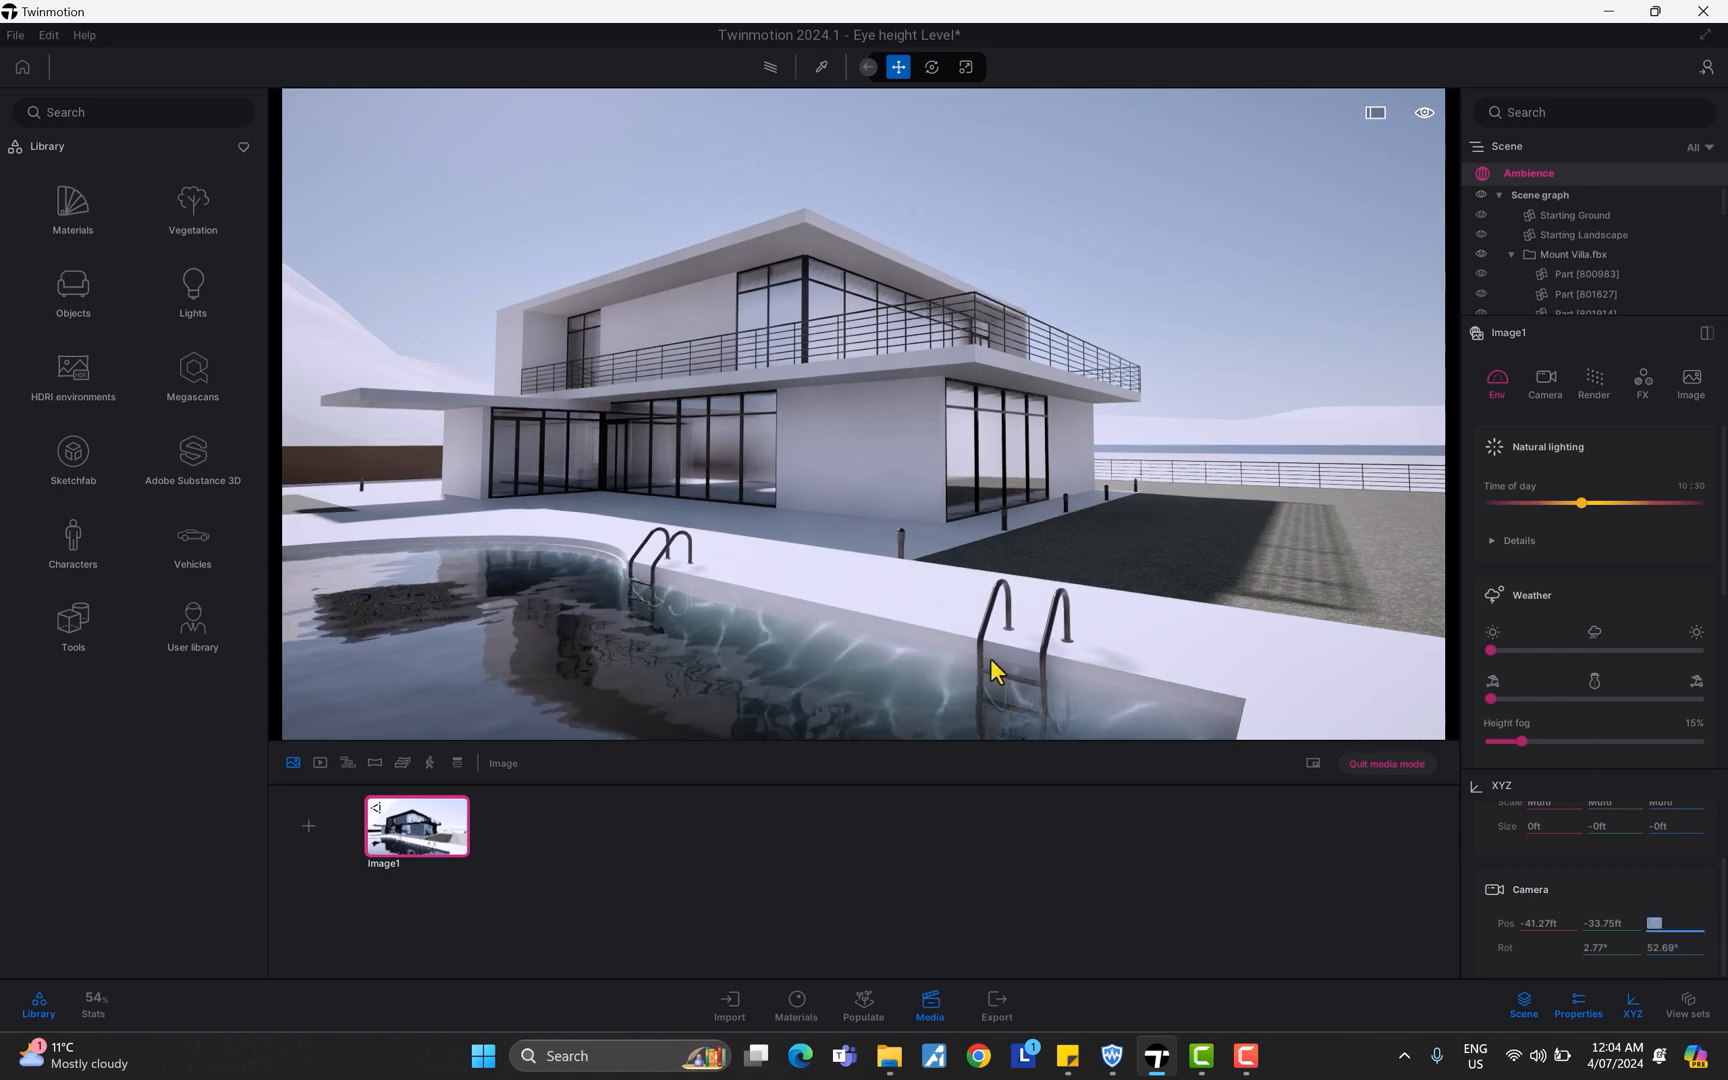
mouse_move(1007, 499)
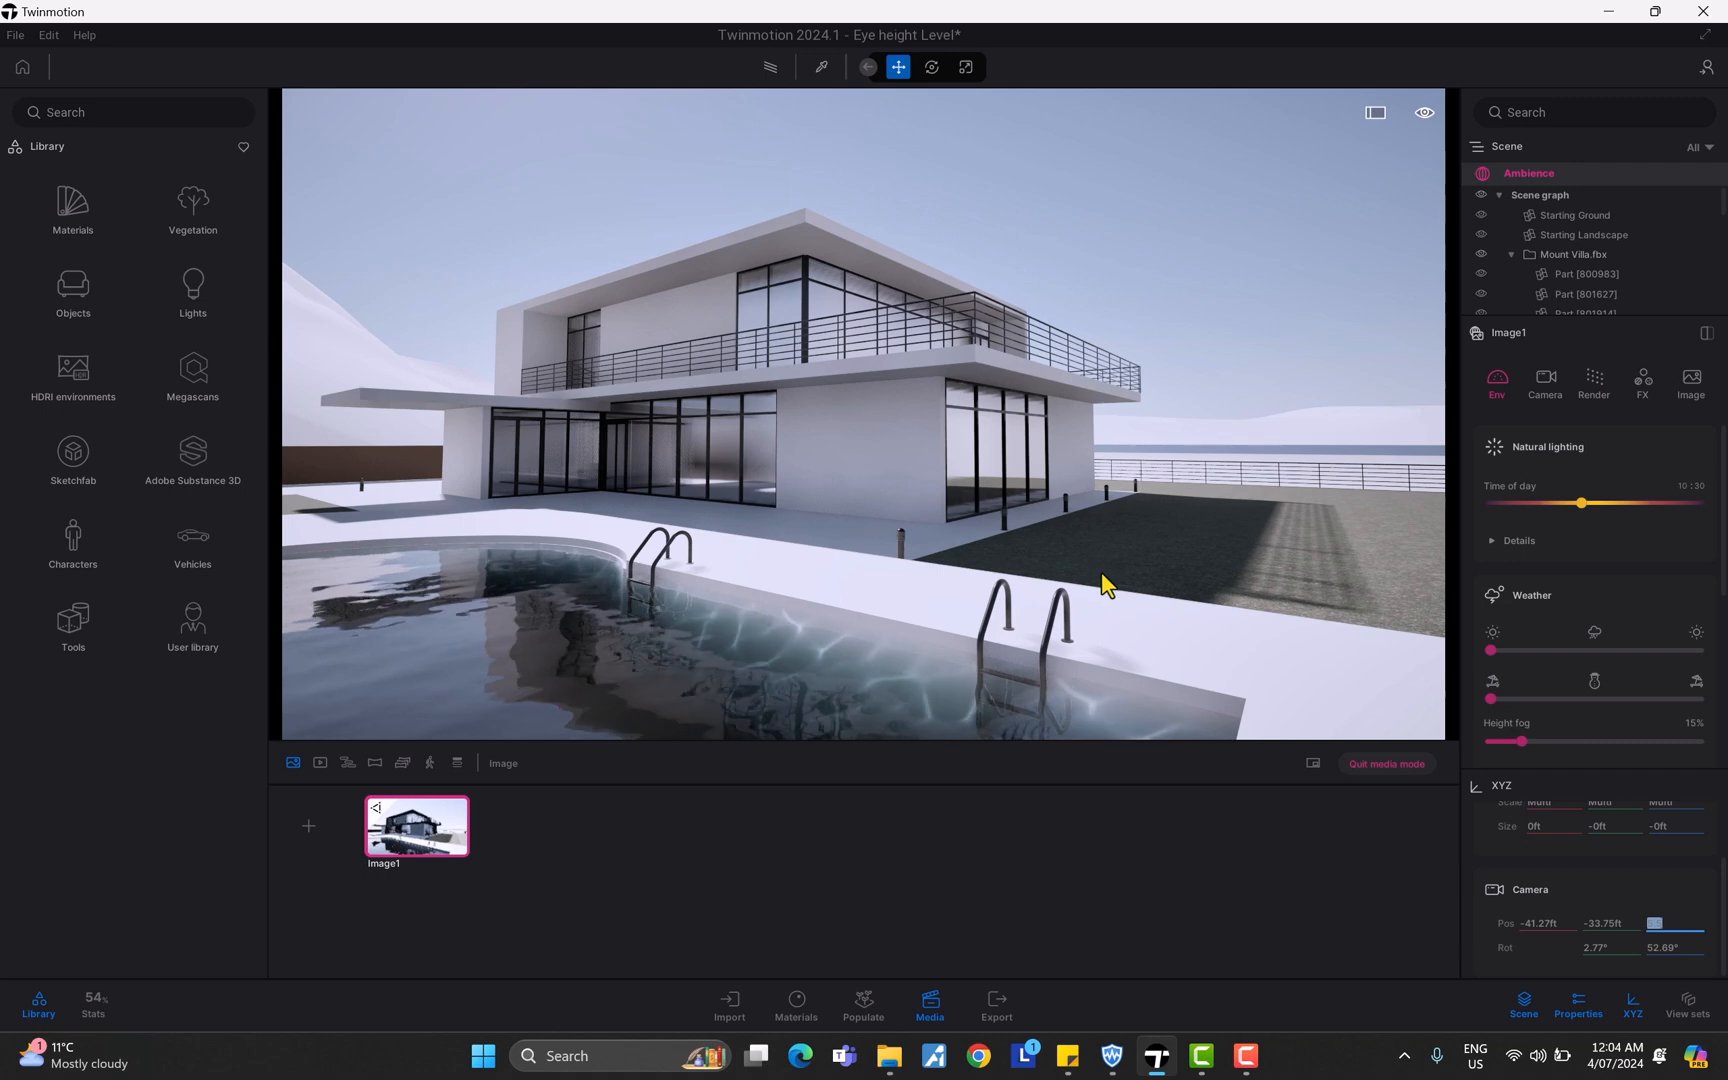
mouse_move(1023, 559)
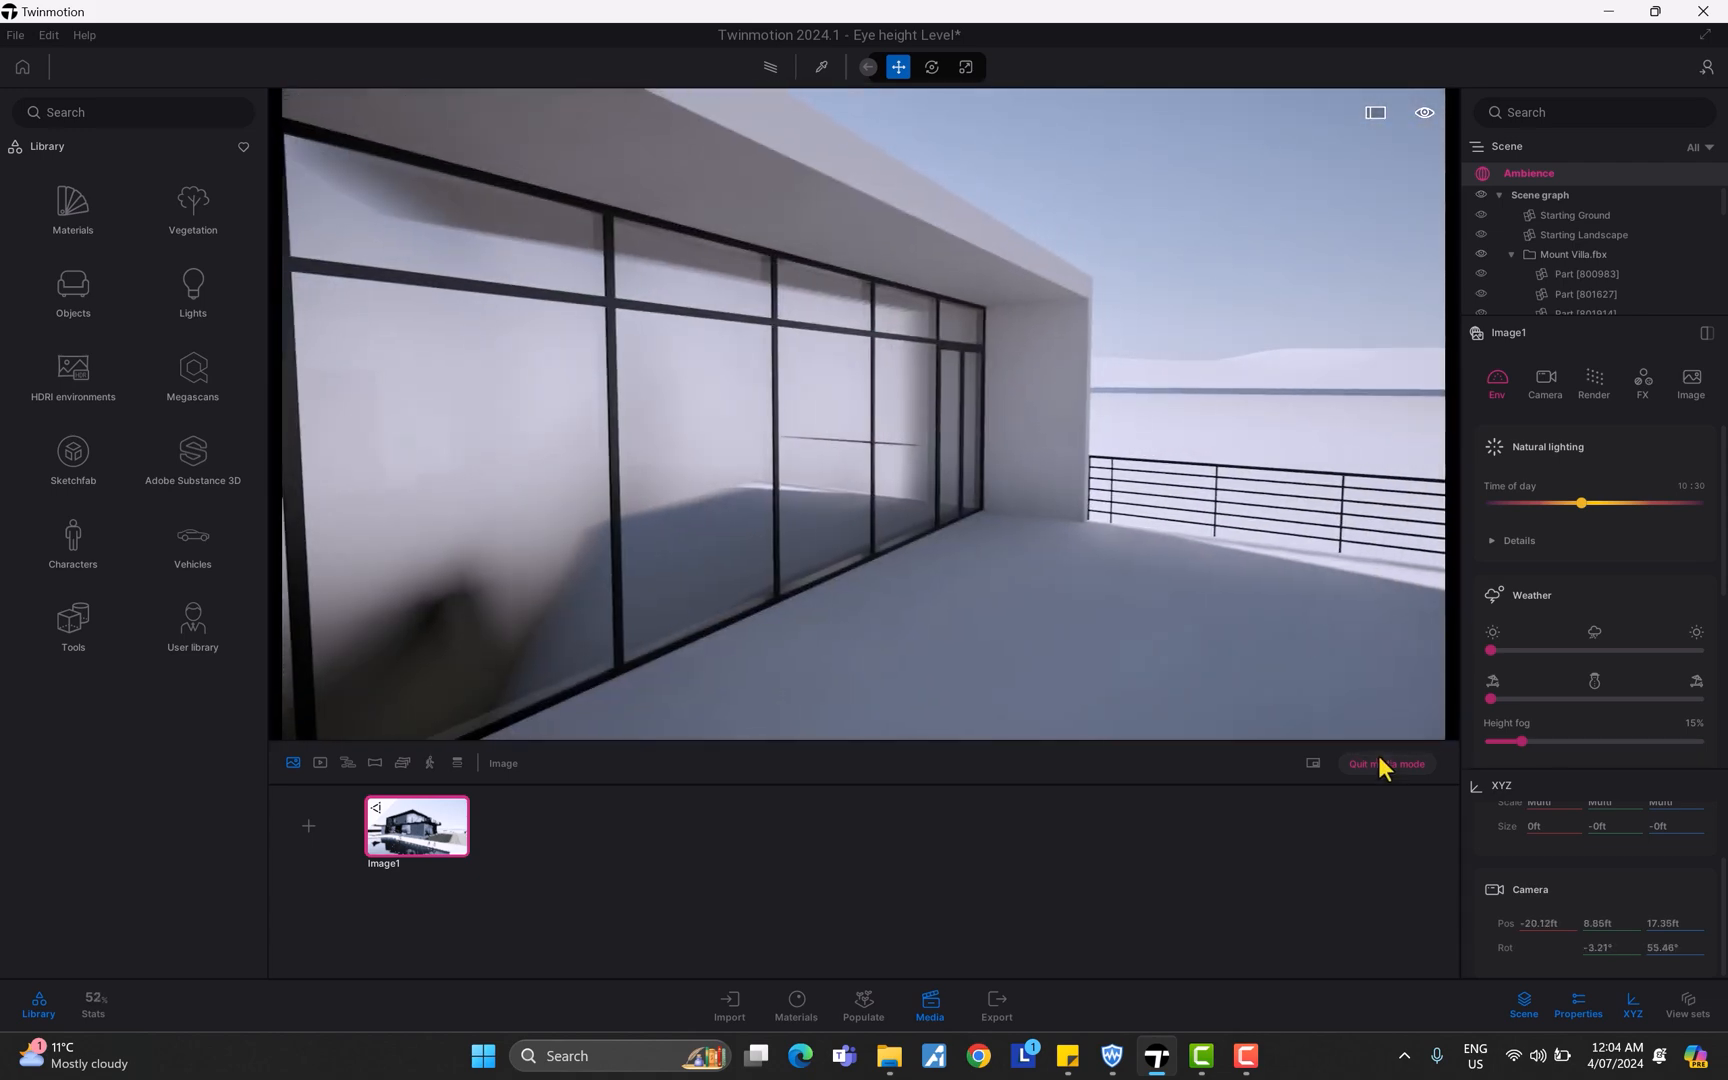
Deselect Image1, capture the terrace view as Image2, and tilt it toward the floor
click(1385, 764)
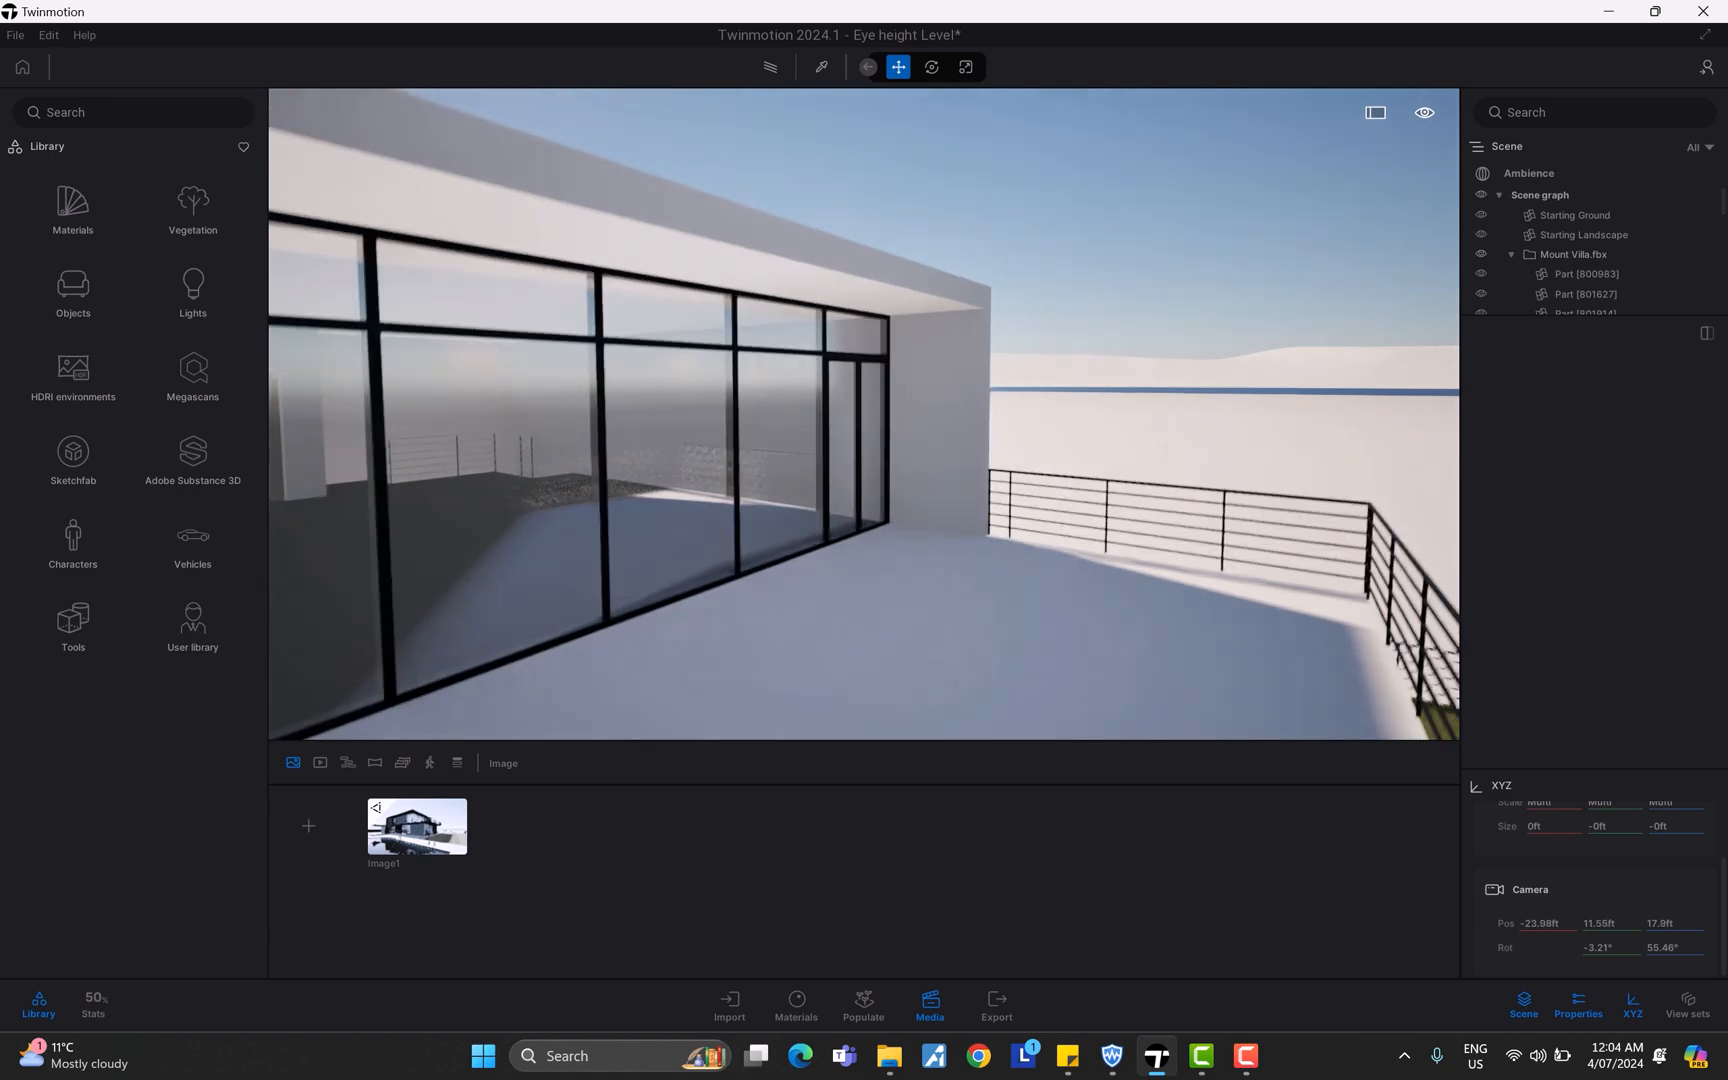
click(1424, 112)
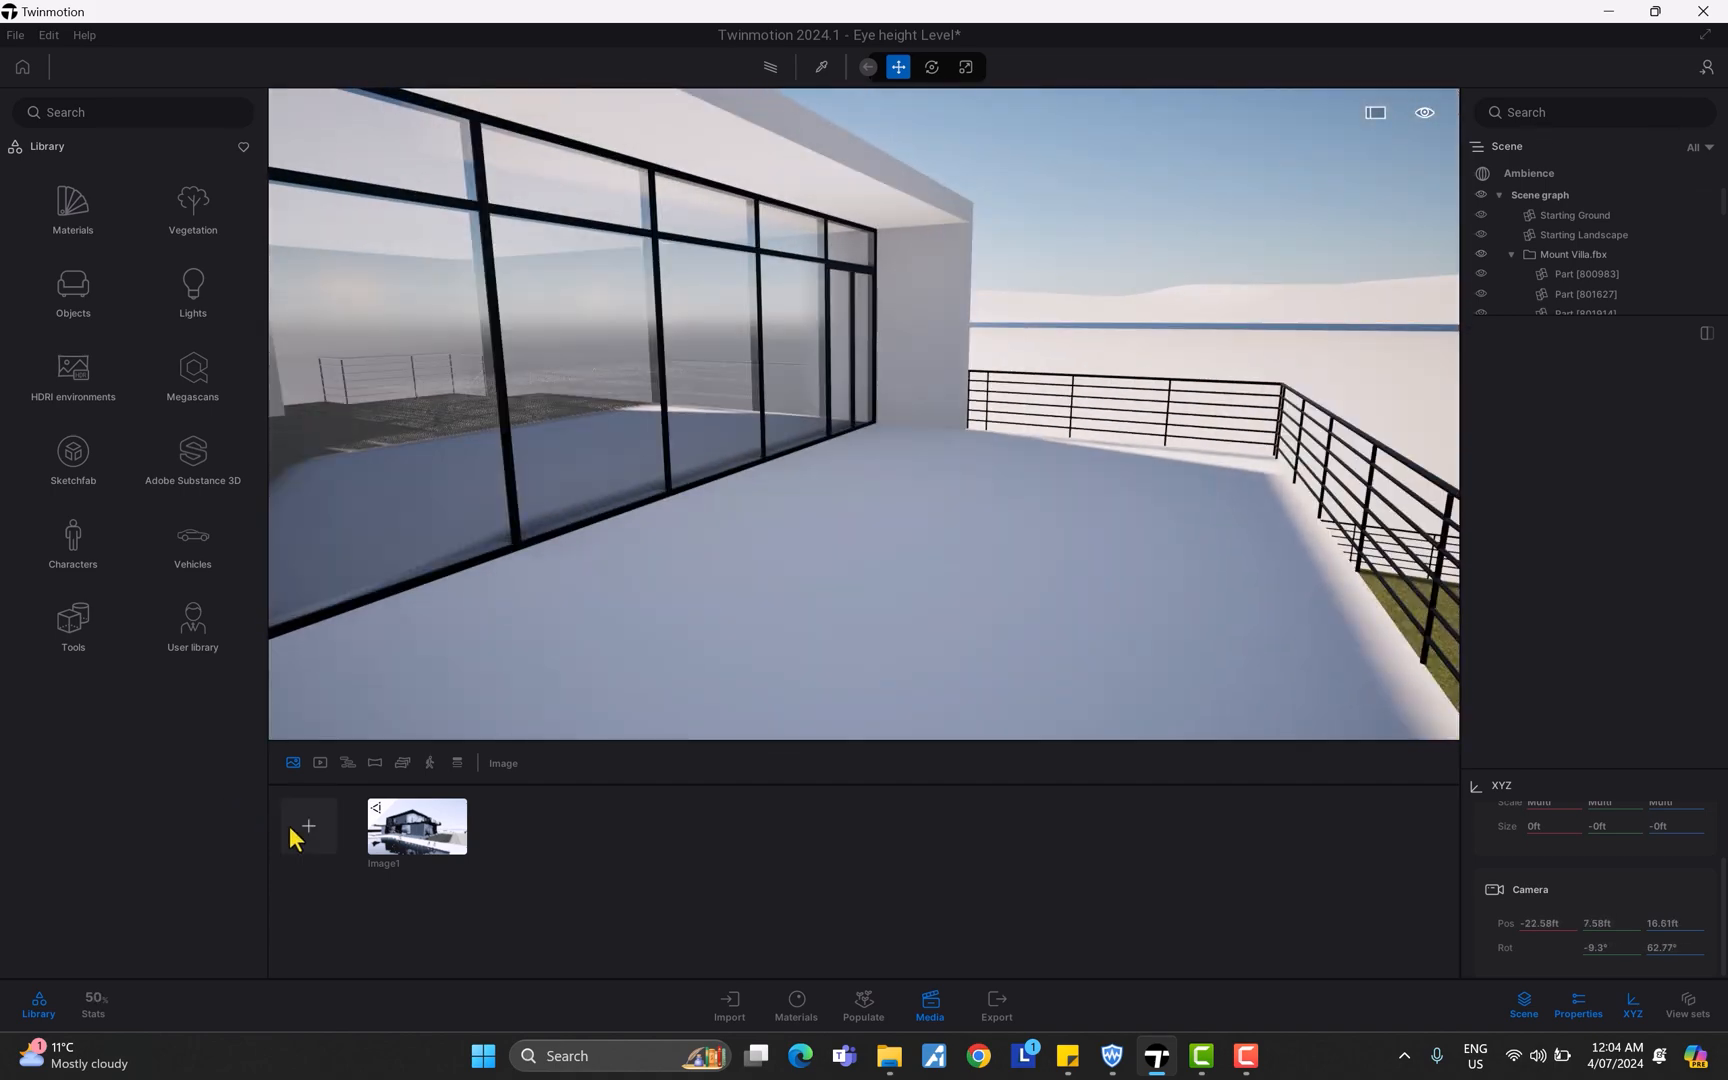
click(308, 826)
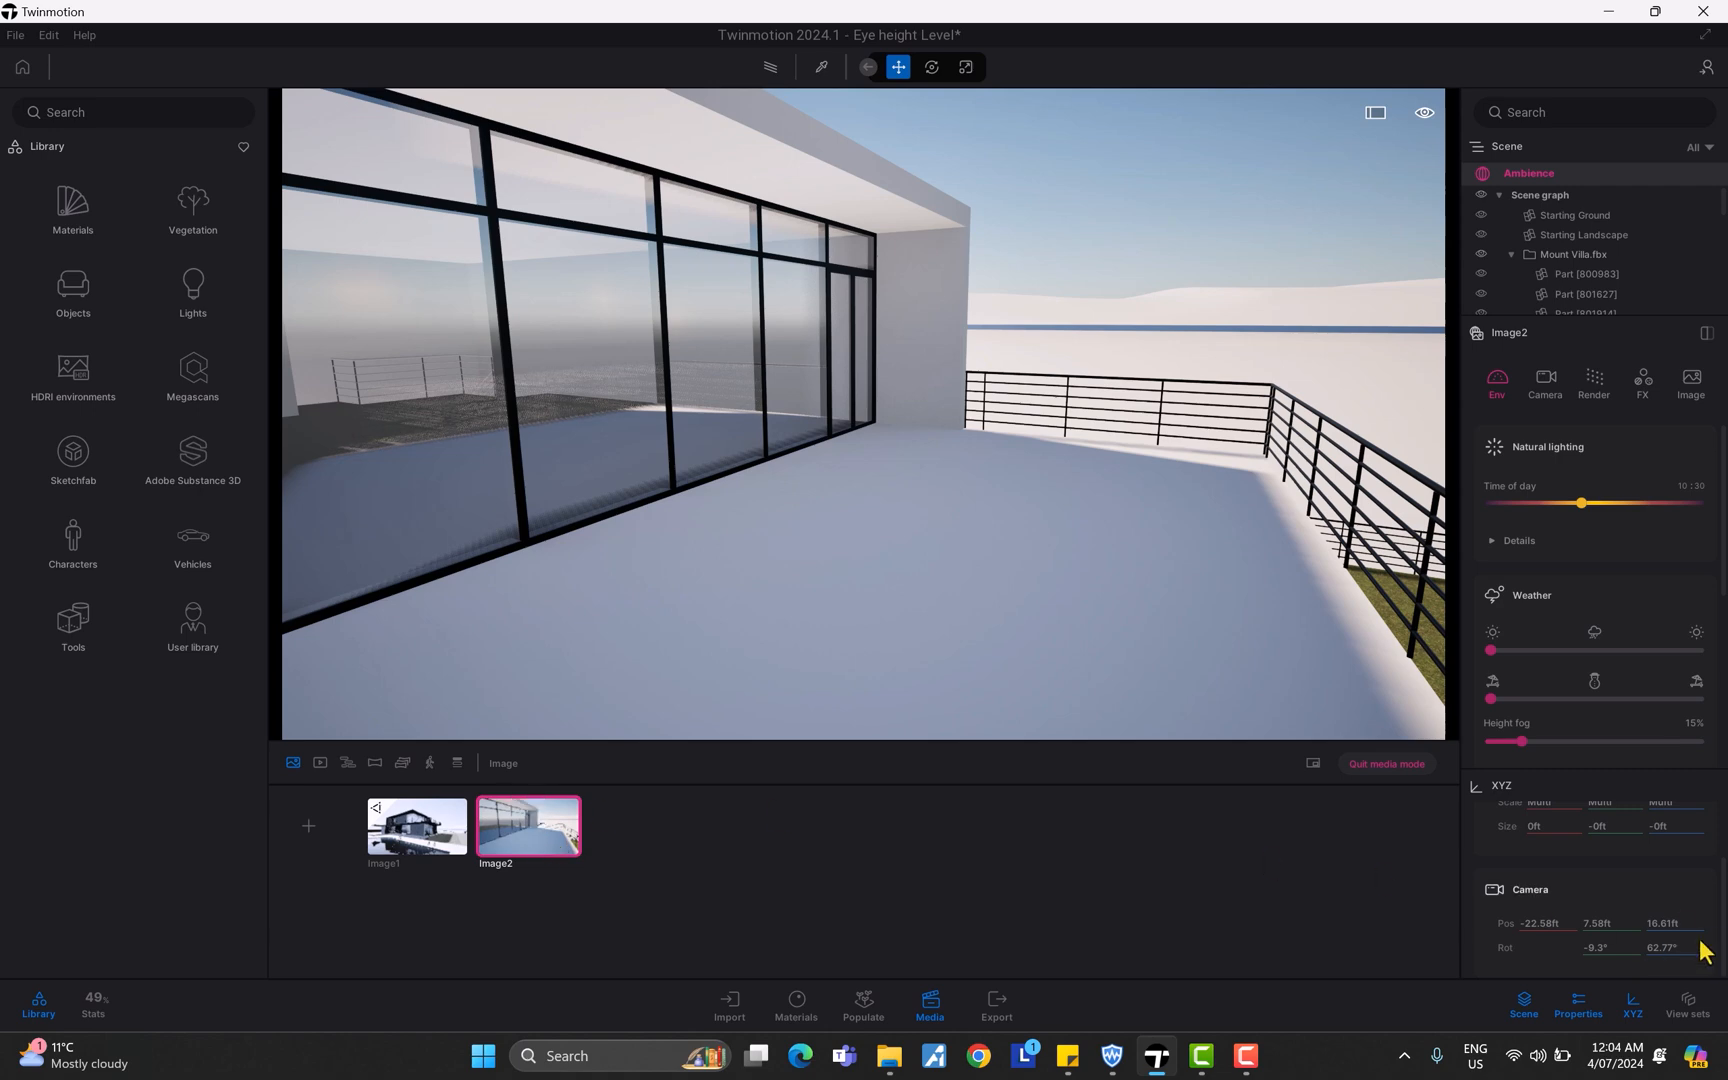
mouse_move(1707, 949)
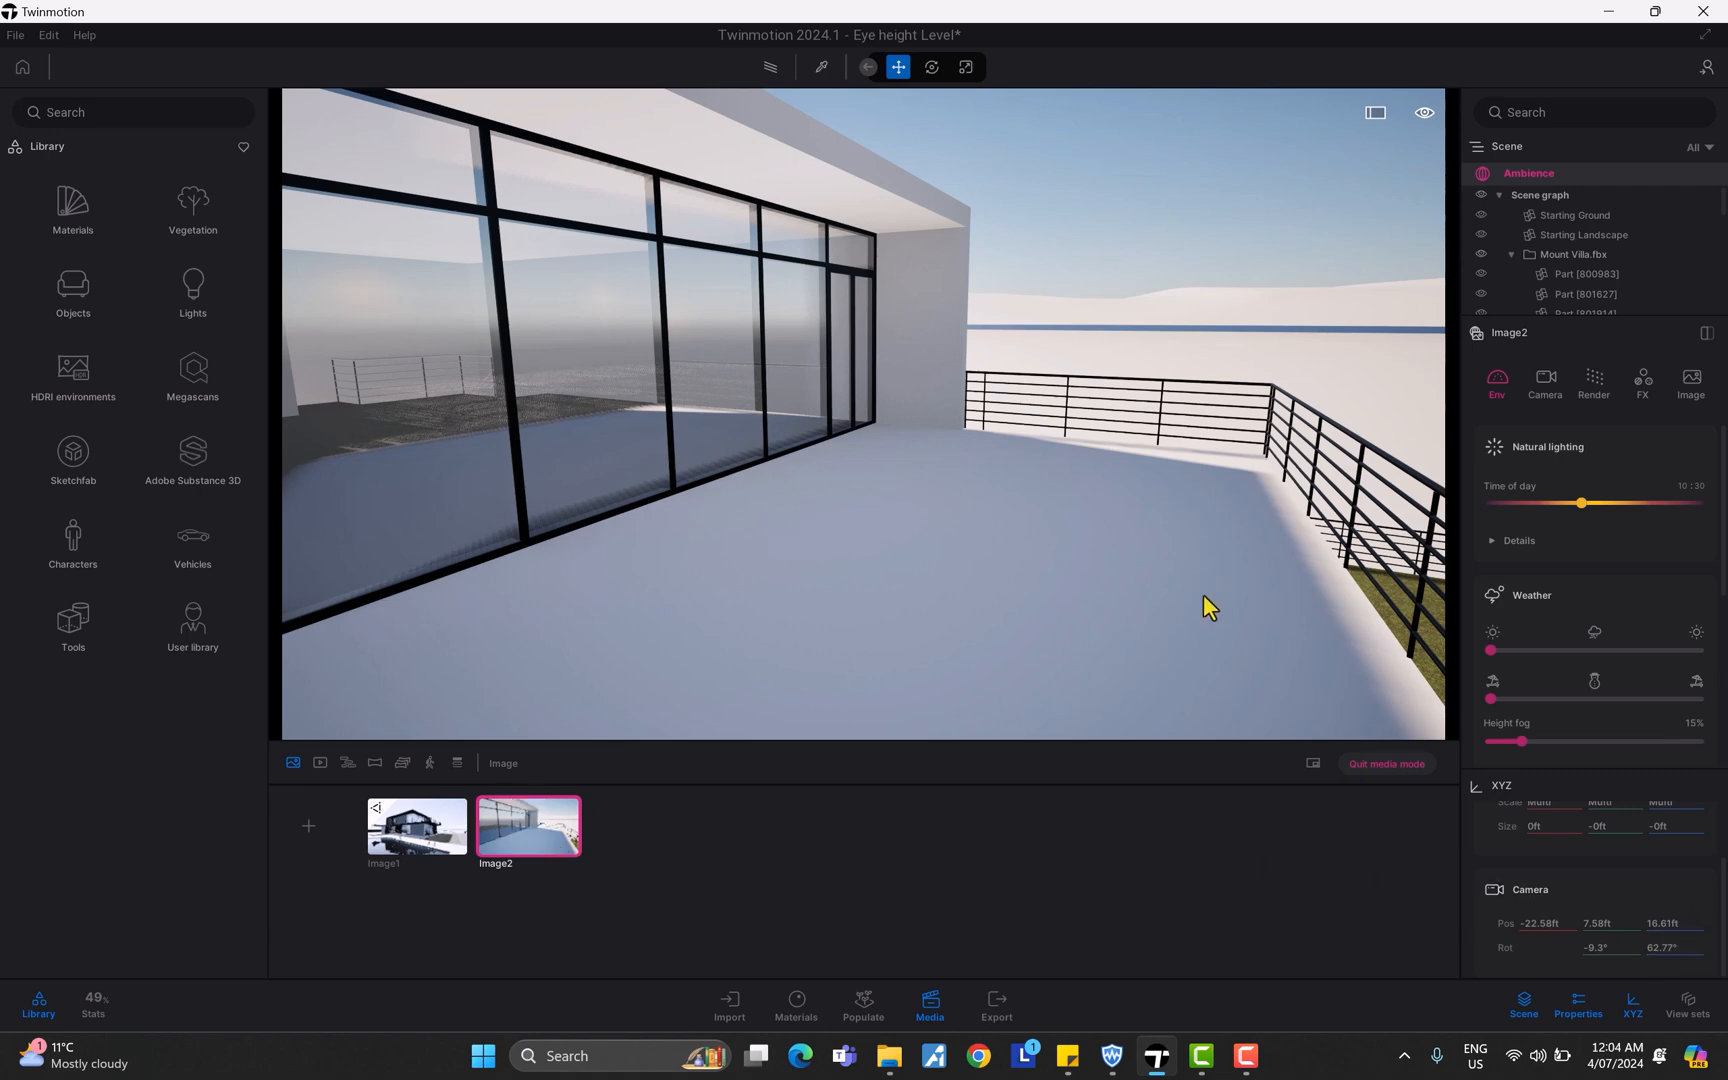
mouse_move(174, 187)
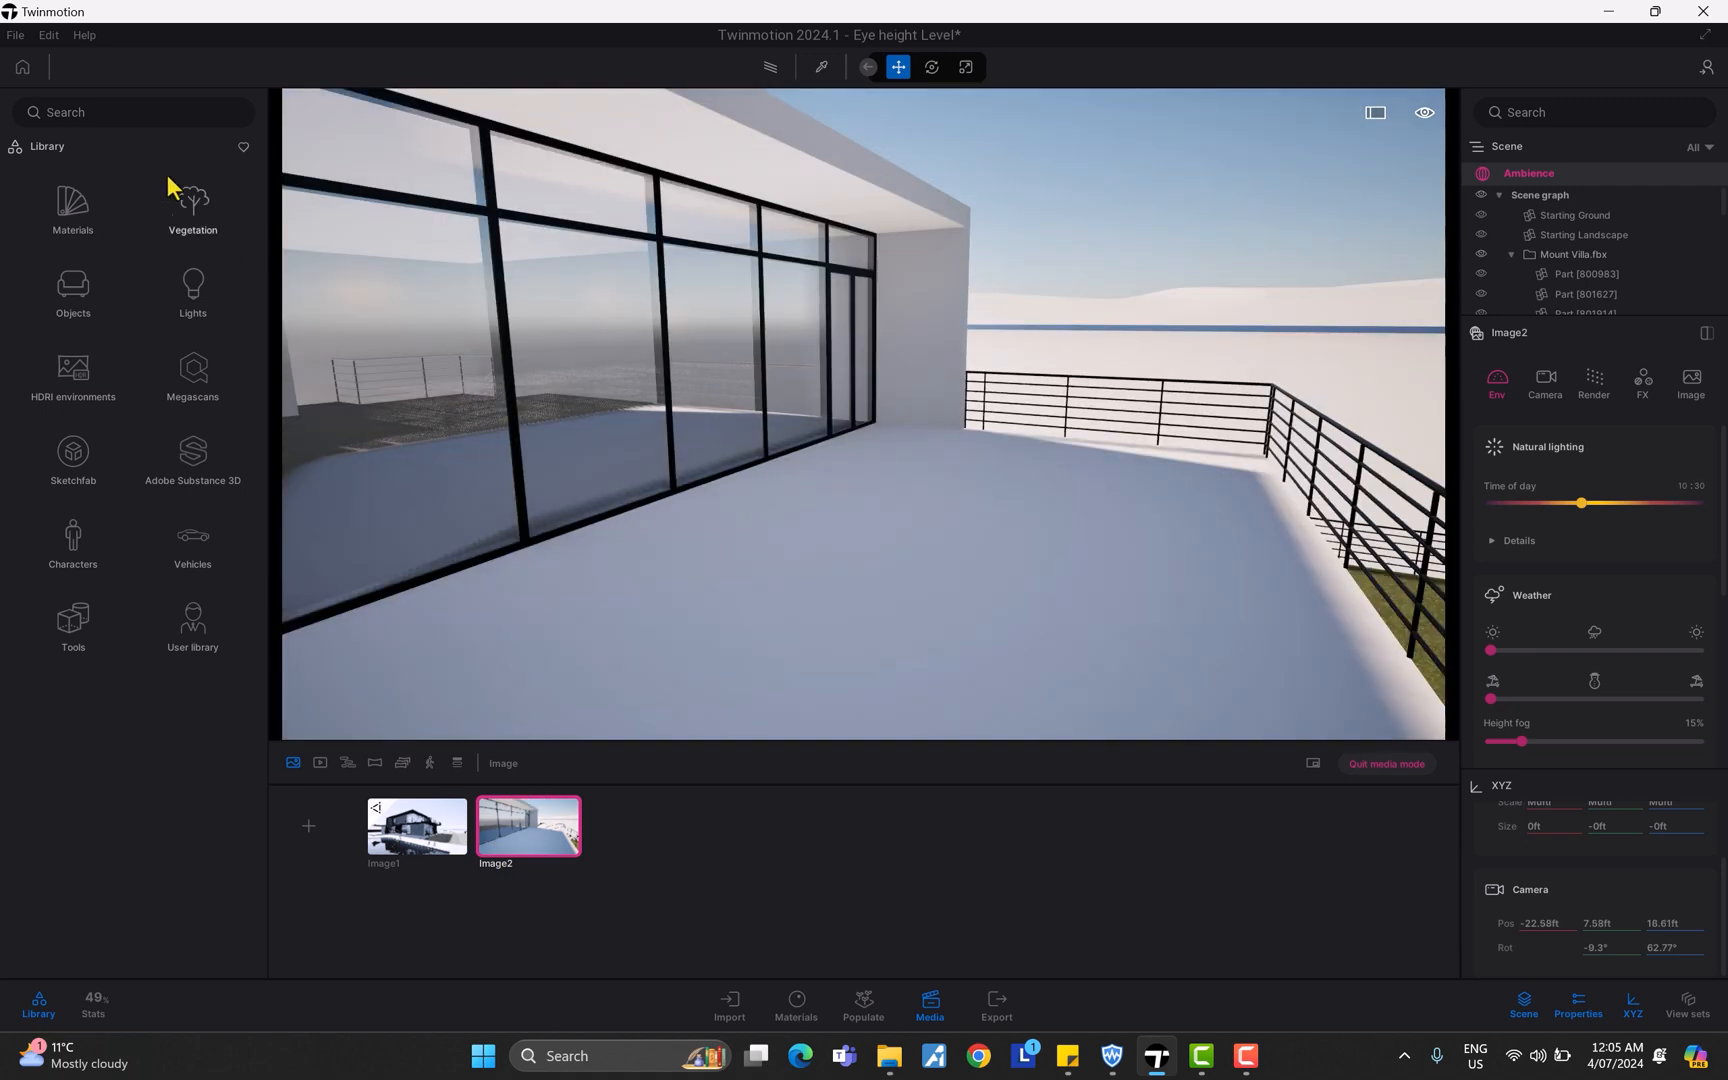
mouse_move(1232, 586)
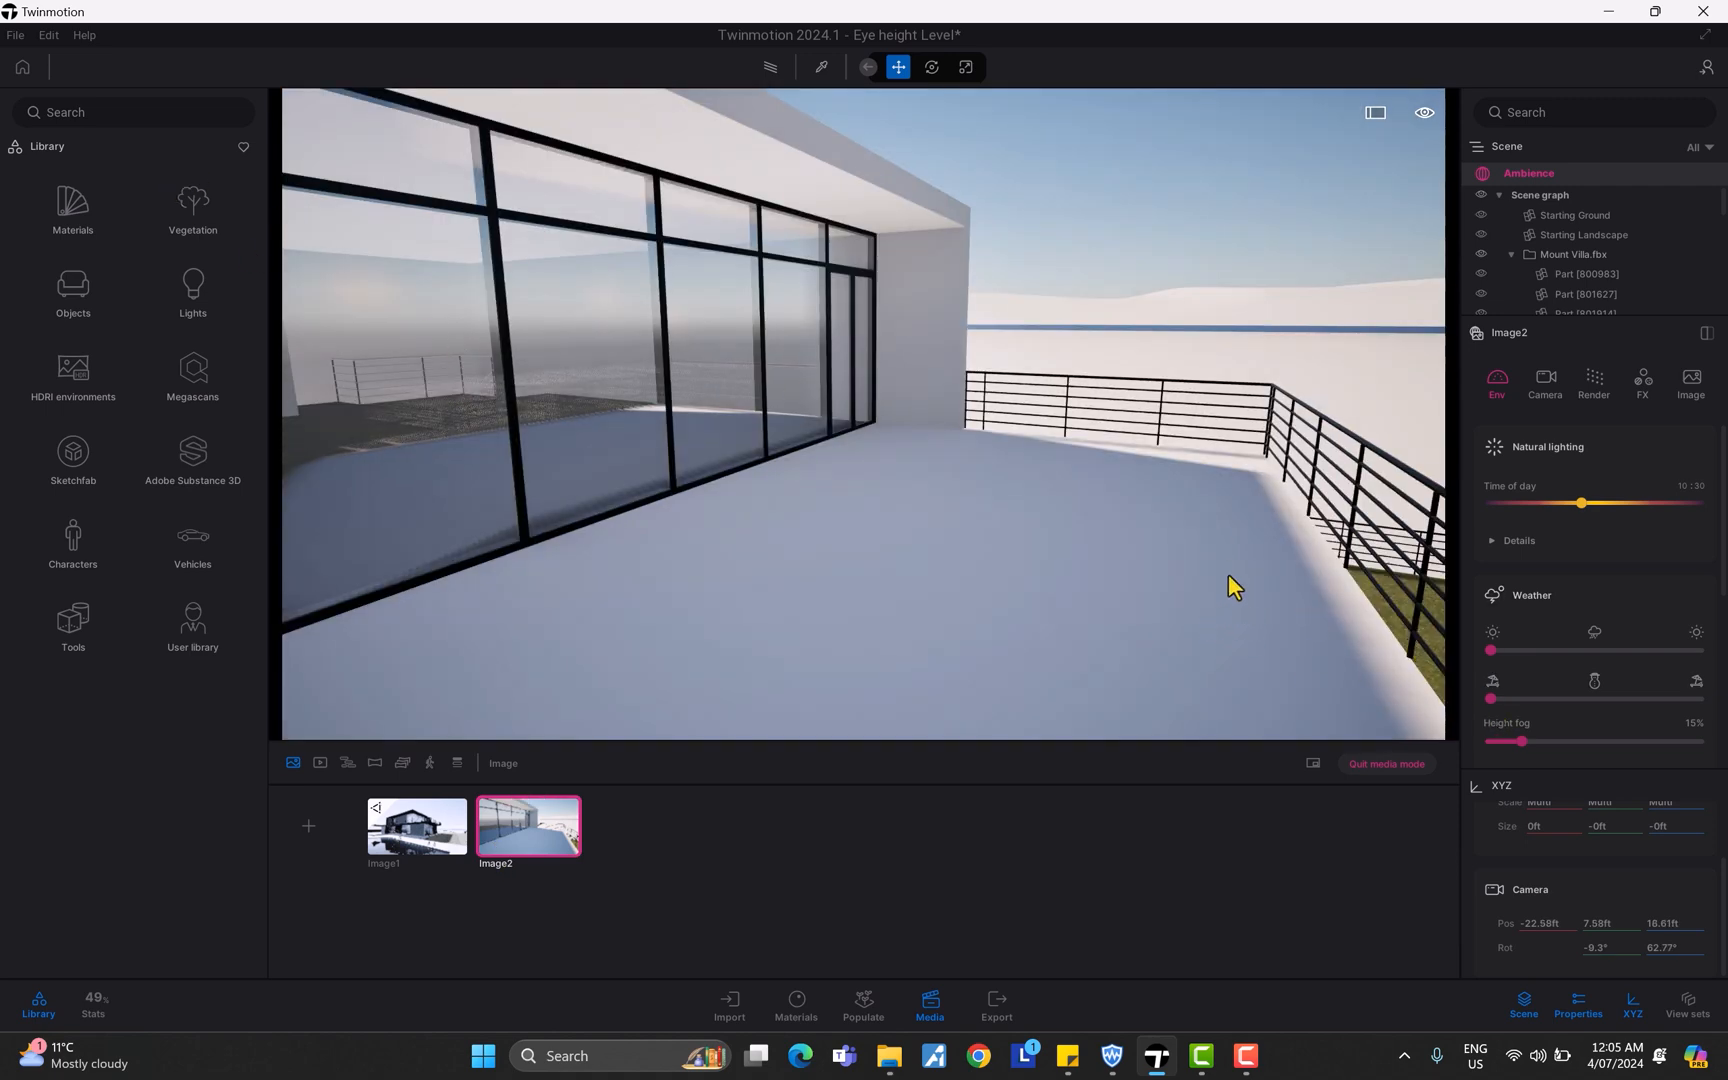
drag(1229, 585, 1170, 555)
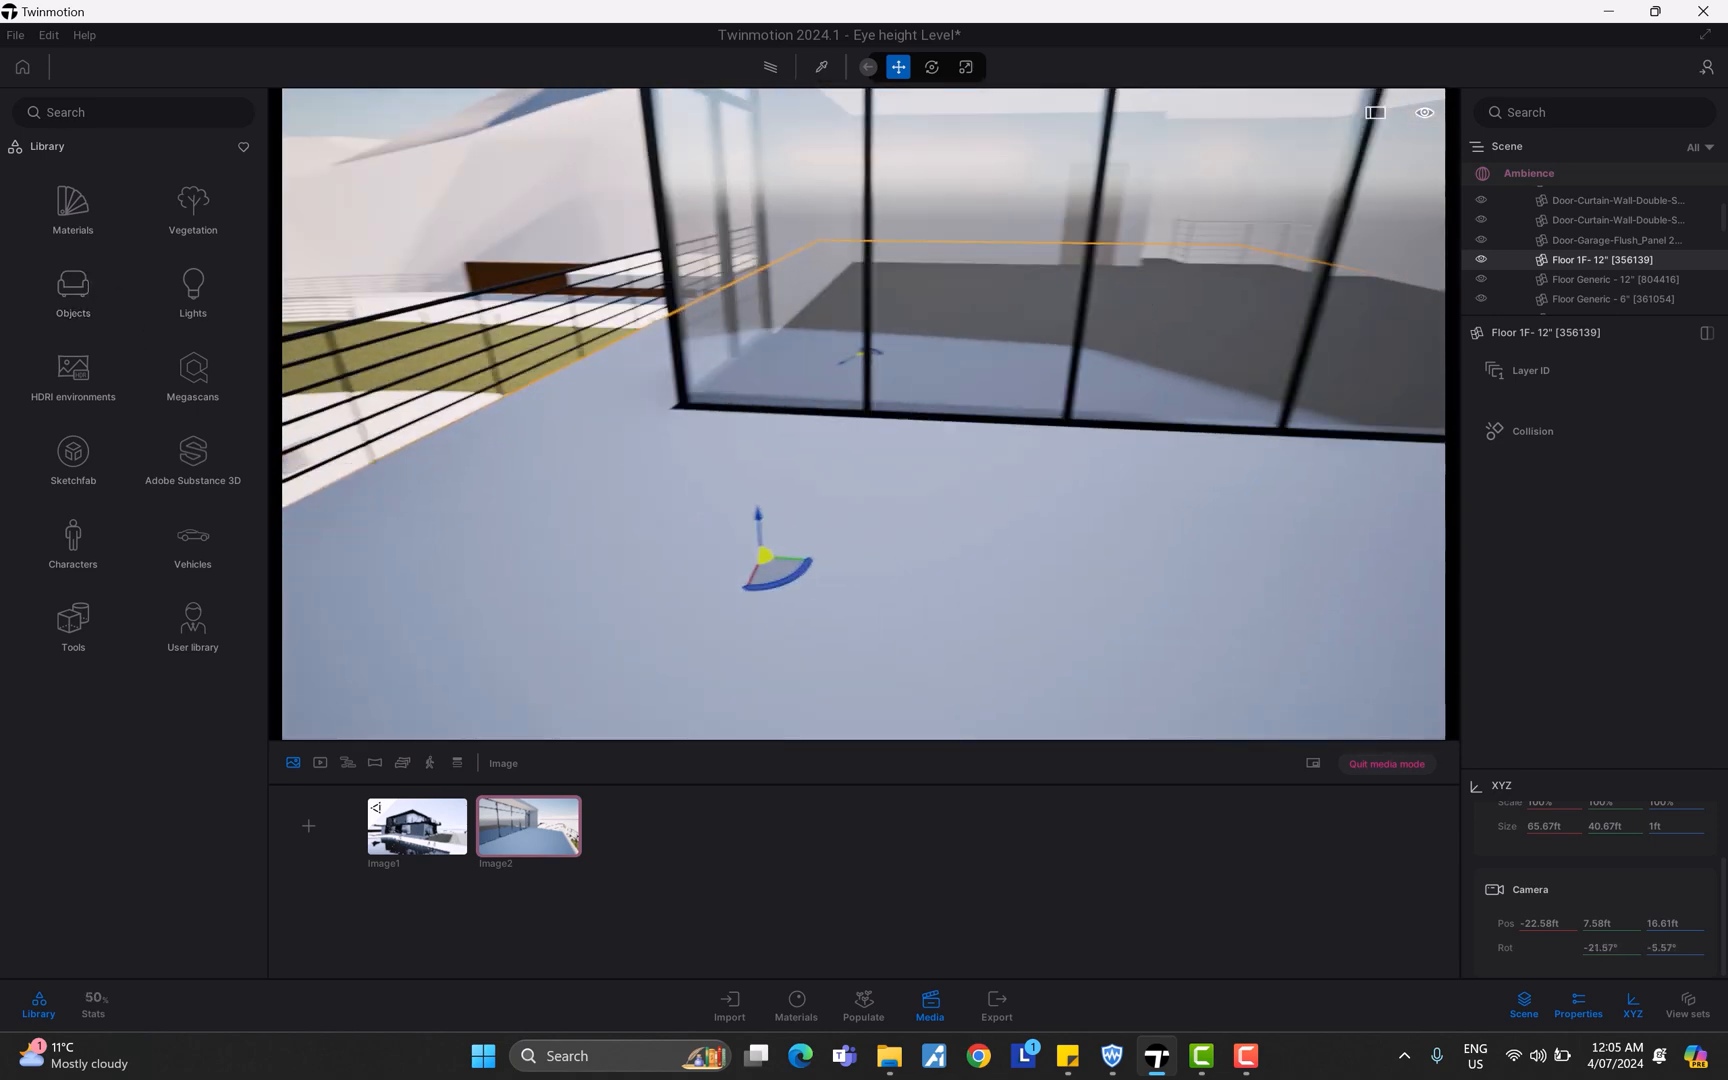
Place a Box 1m from Objects > Primitives onto the terrace floor
click(73, 288)
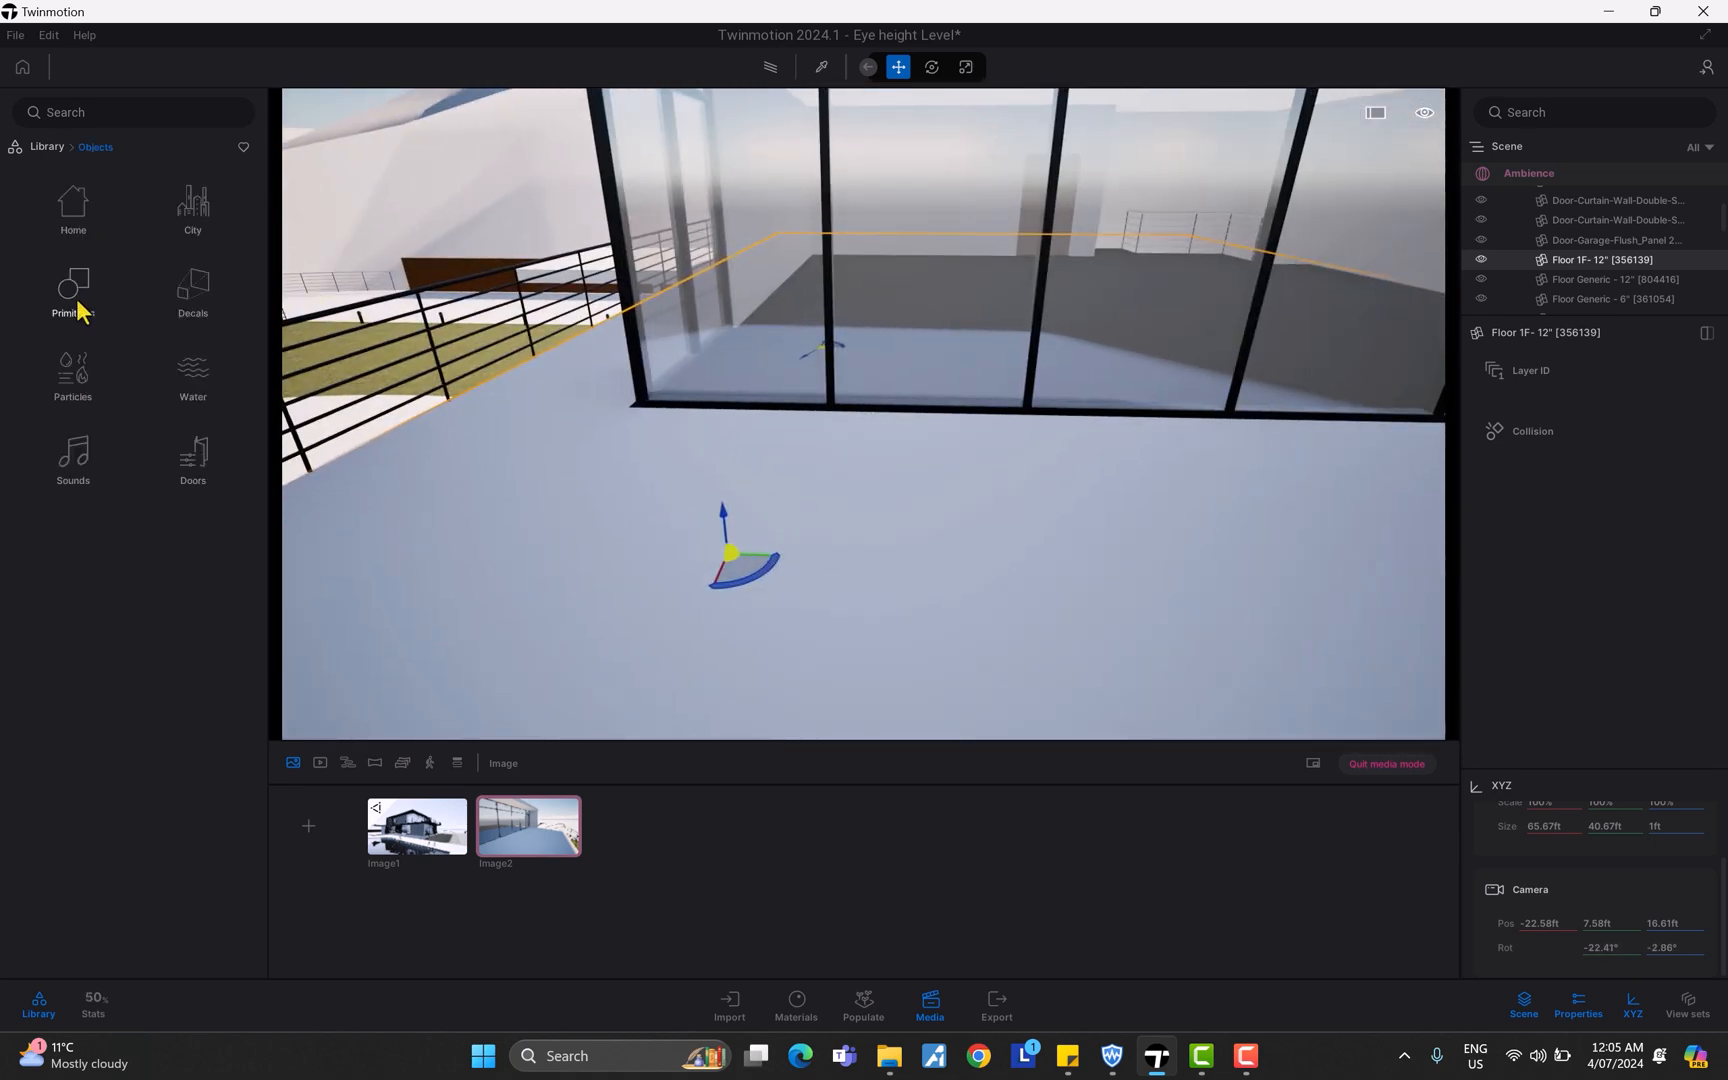
click(72, 285)
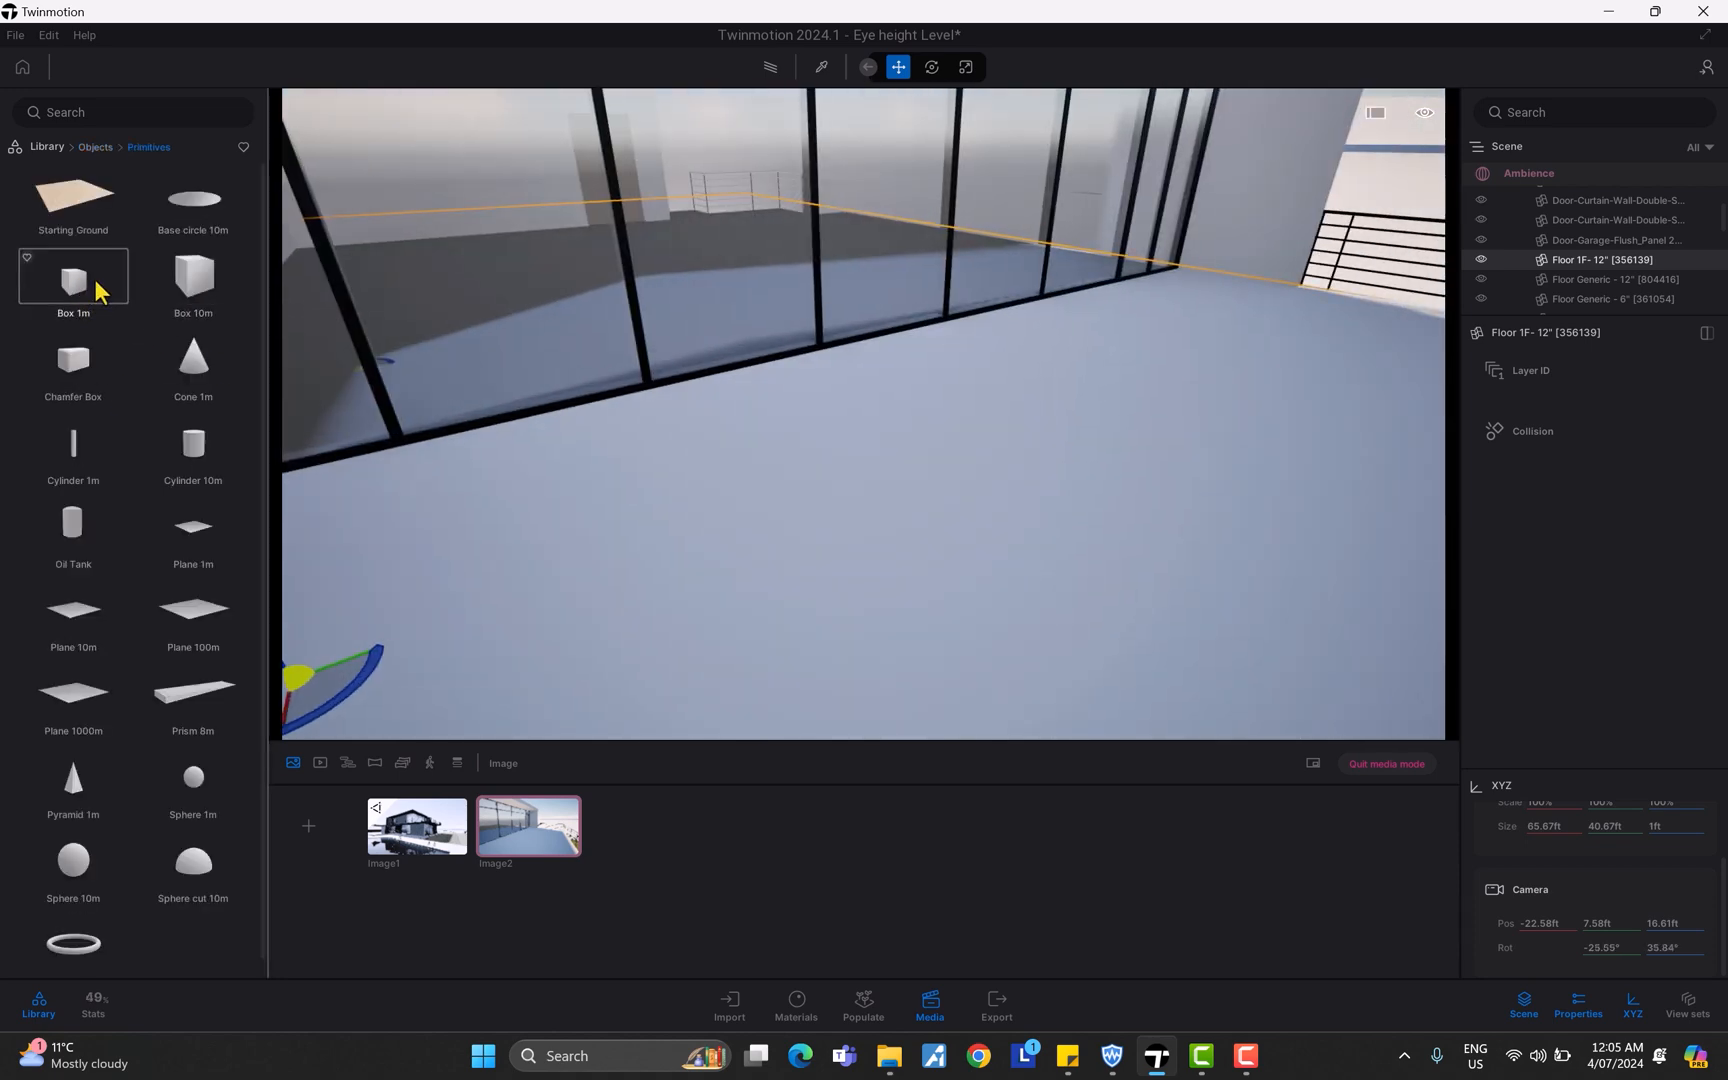
drag(73, 278, 959, 441)
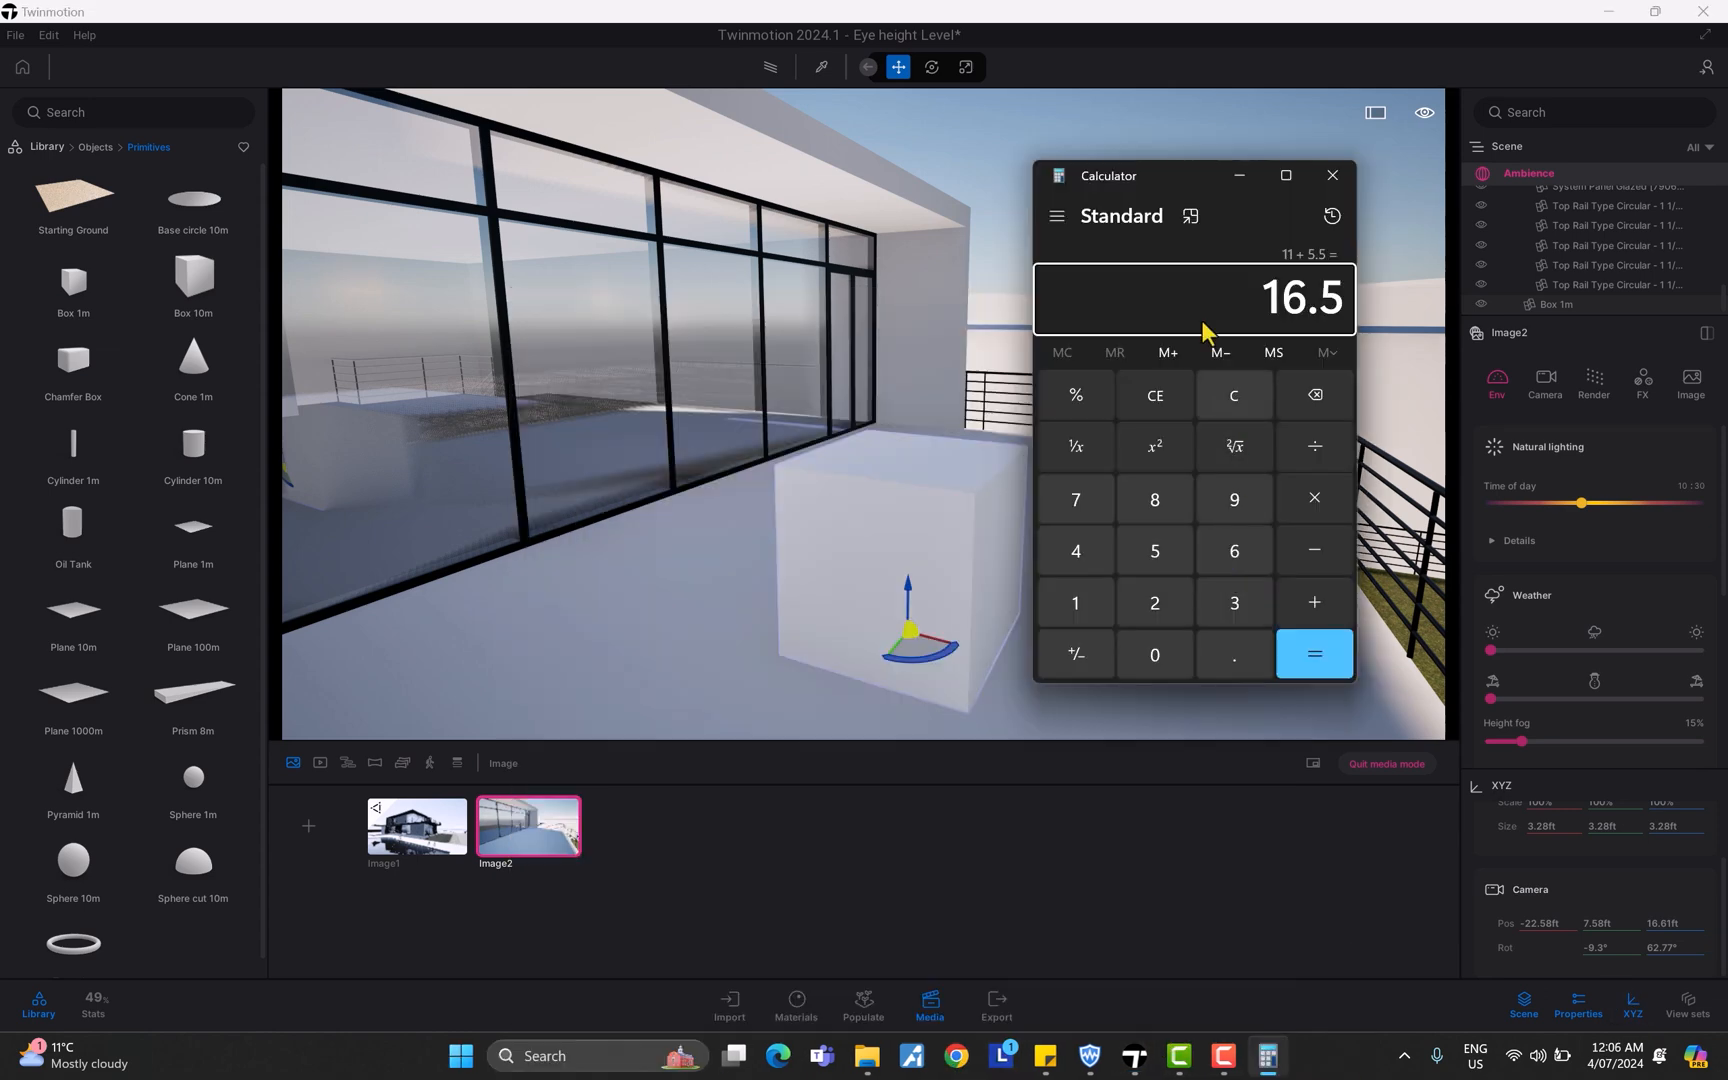
Close the calculator after getting 11 + 5.5 = 16.5, returning to Image2
click(1332, 176)
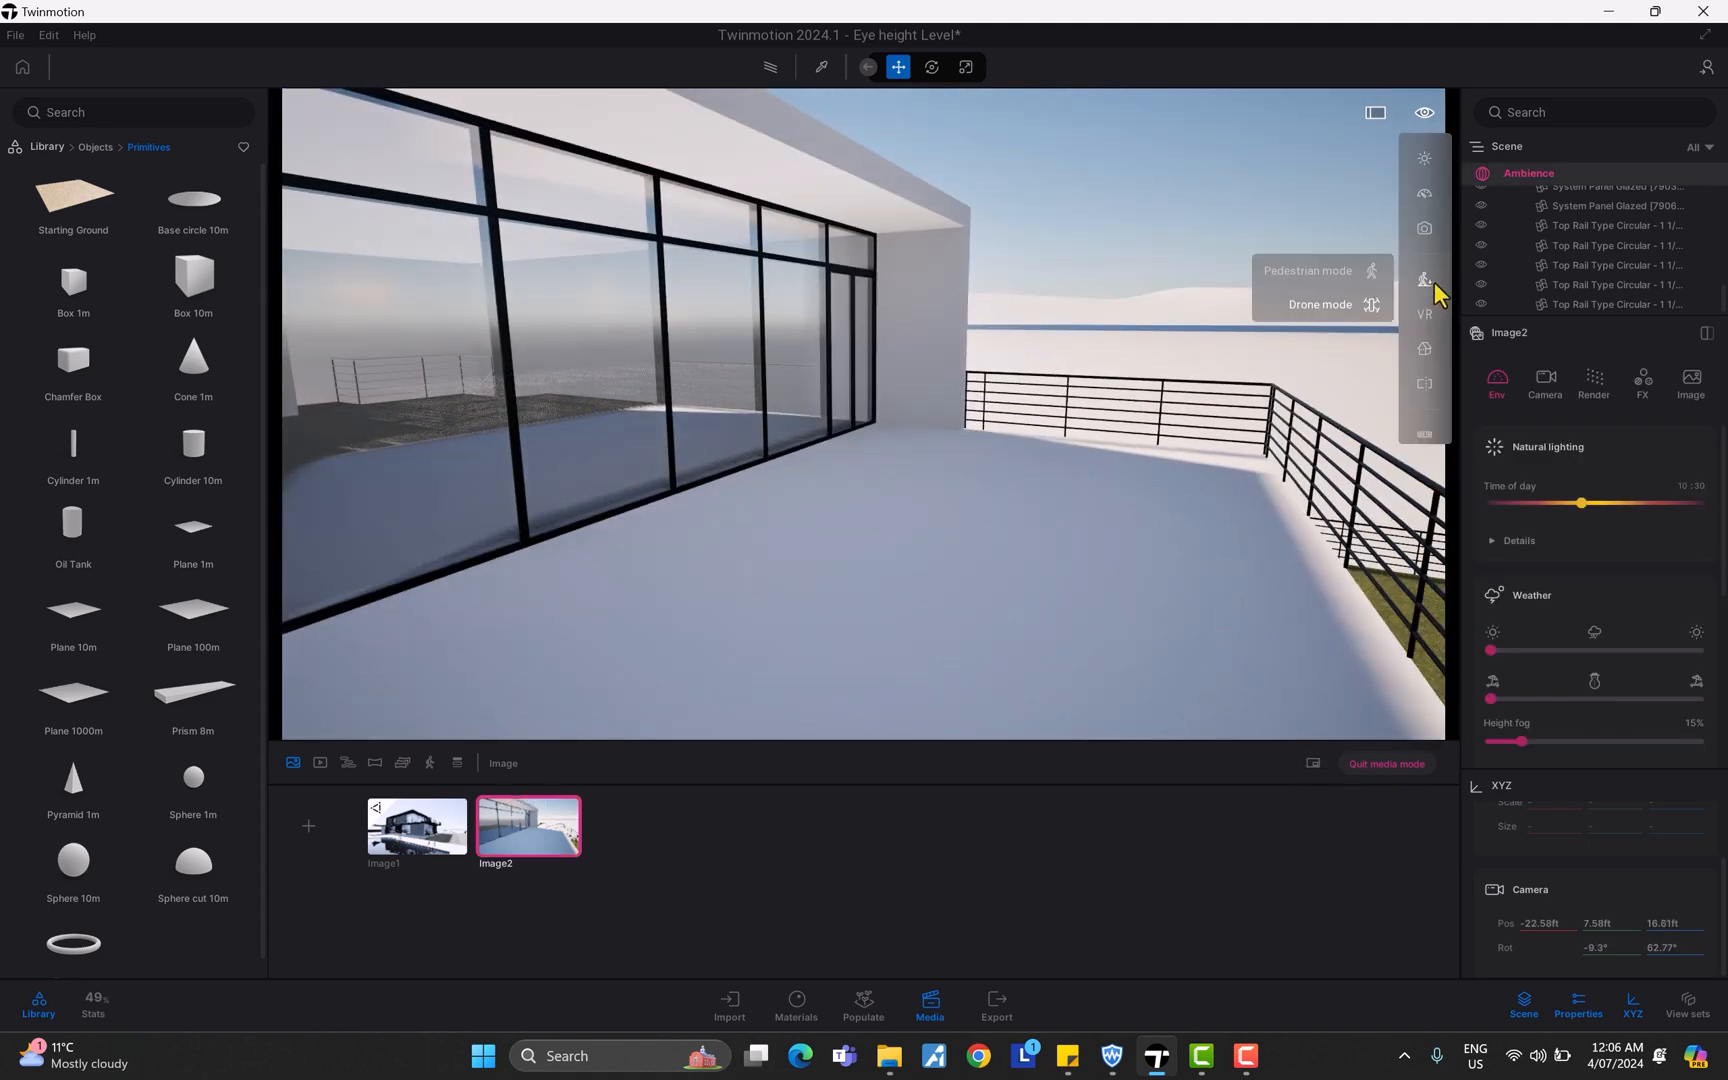
mouse_move(1348, 288)
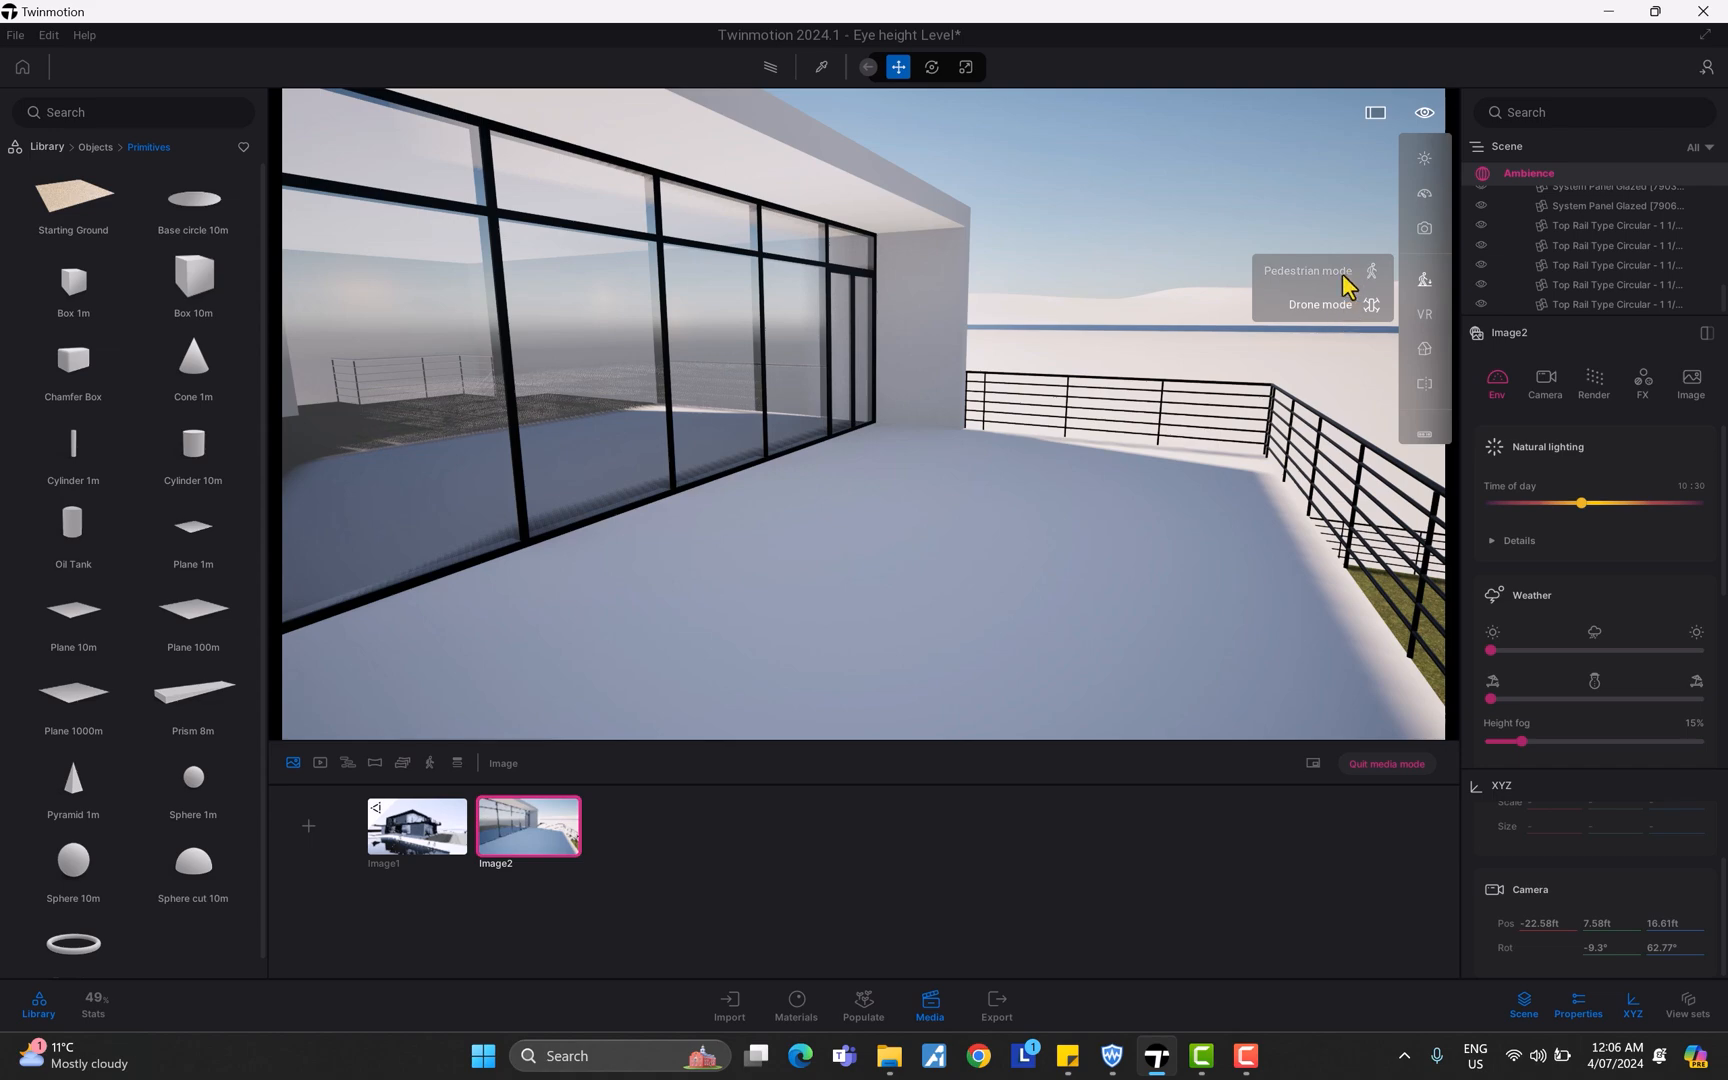